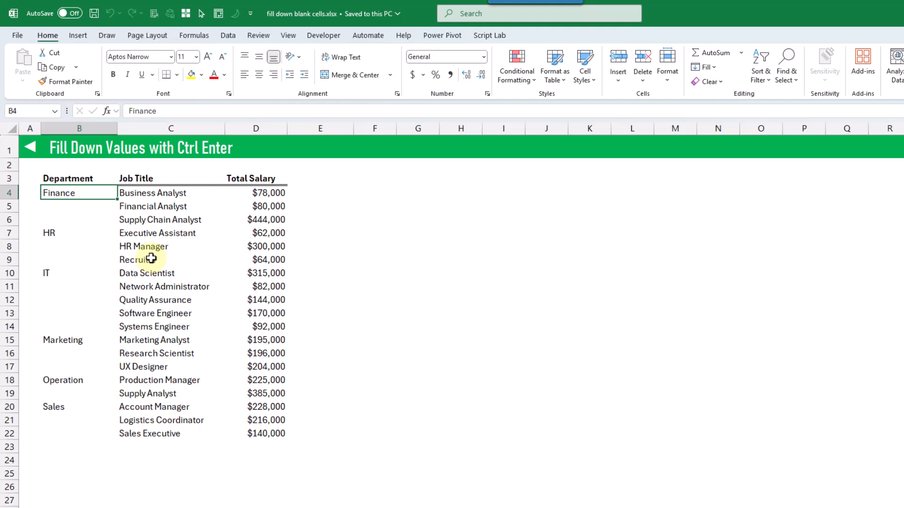
{"action": "mouse_move", "coordinate": [97, 192]}
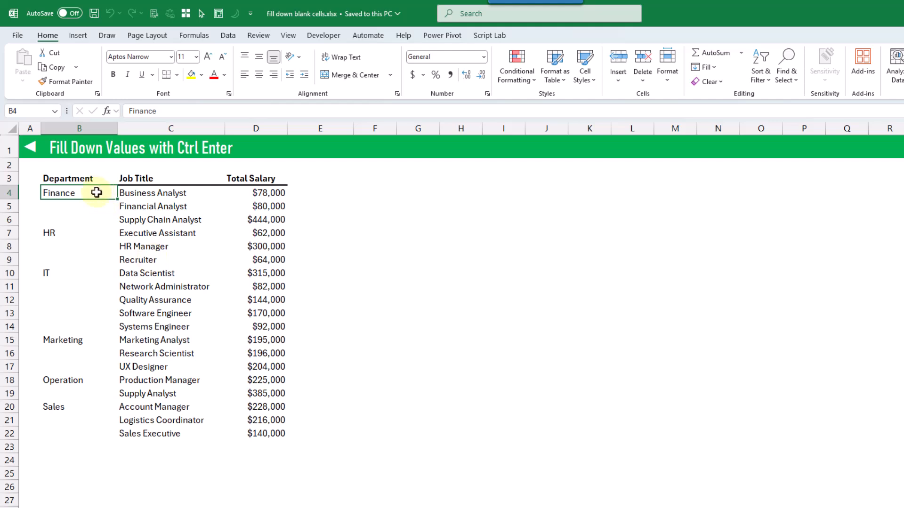
{"action": "mouse_move", "coordinate": [187, 286]}
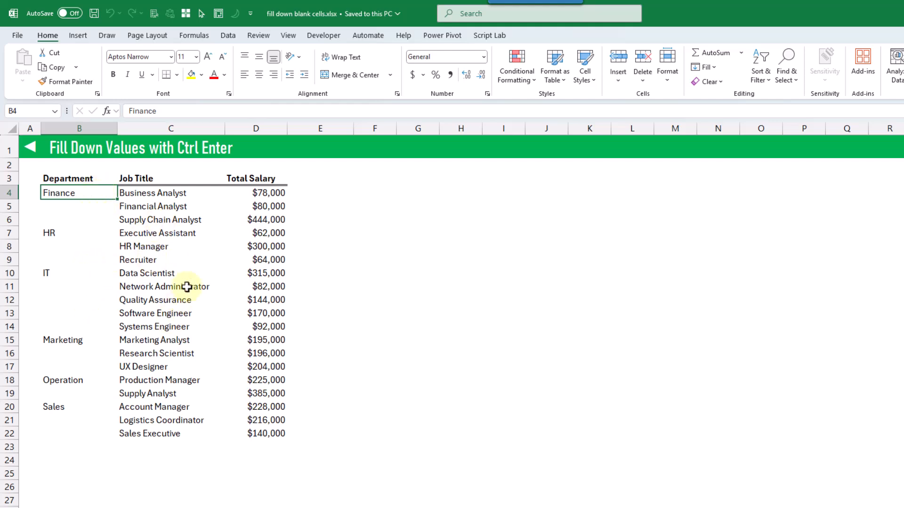
{"action": "mouse_move", "coordinate": [182, 299]}
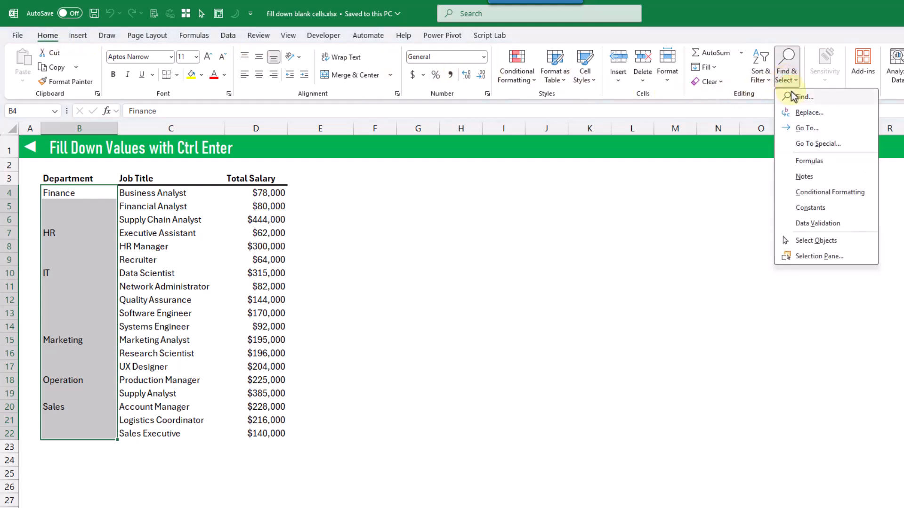
- Select only the blank cells in Department range B4:B22 via Go To Special > Blanks
{"action": "left_click", "coordinate": [818, 143]}
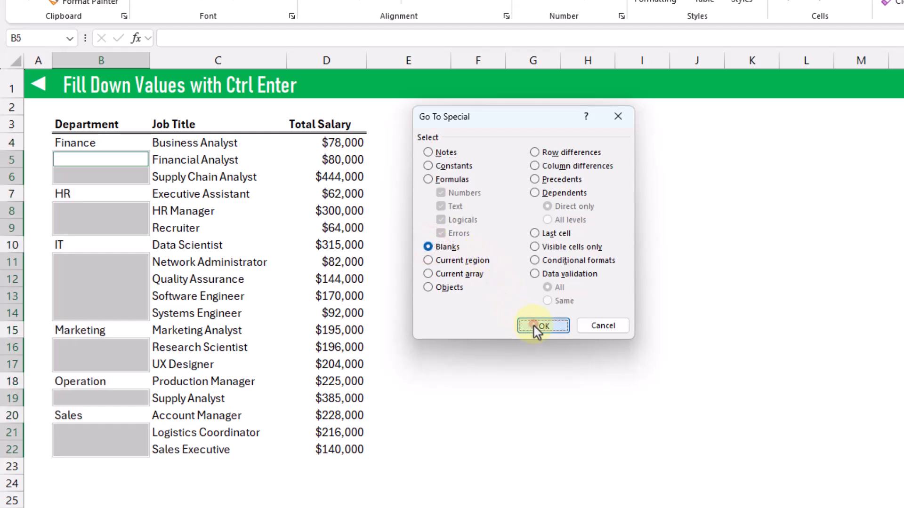
{"action": "left_click", "coordinate": [542, 326]}
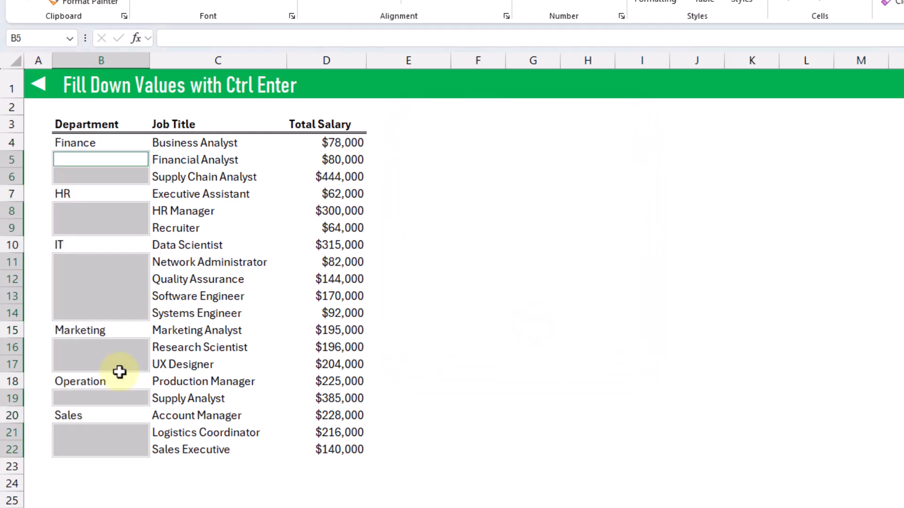
{"action": "mouse_move", "coordinate": [132, 334]}
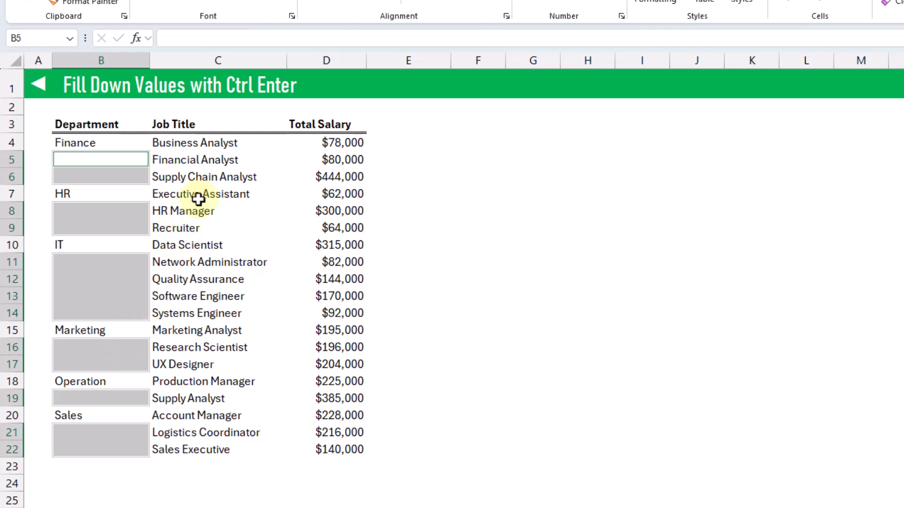
- Fill all selected blanks with =B4 (cell above) using Ctrl+Enter
{"action": "type", "text": "="}
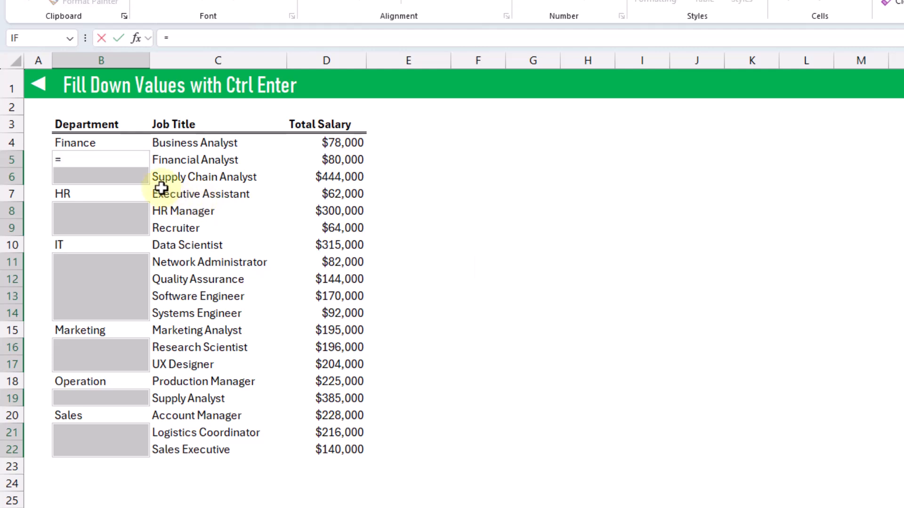
{"action": "mouse_move", "coordinate": [114, 142]}
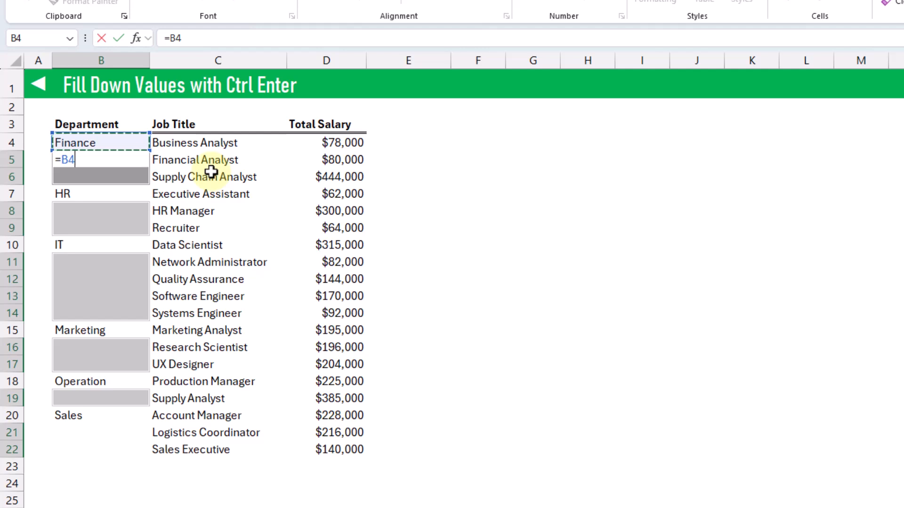
{"action": "key", "text": "ctrl+enter"}
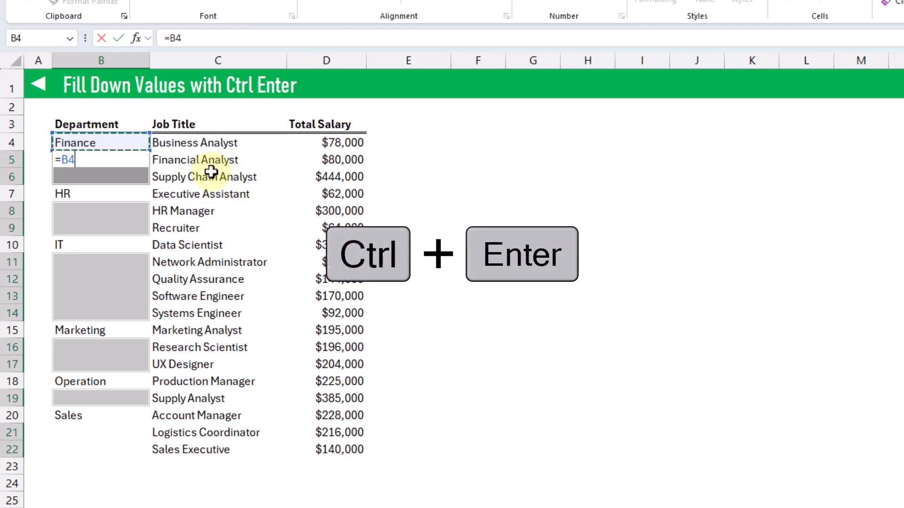
{"action": "key", "text": "ctrl+enter"}
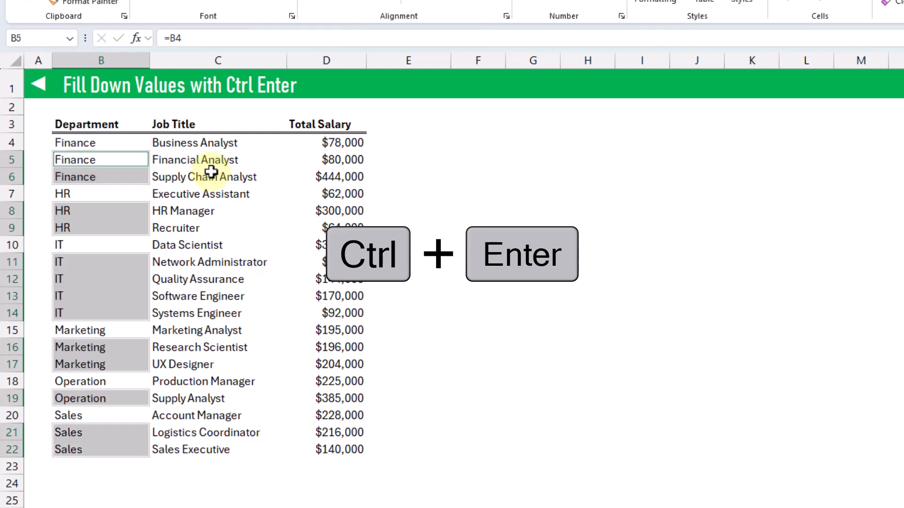
{"action": "key", "text": "ctrl+enter"}
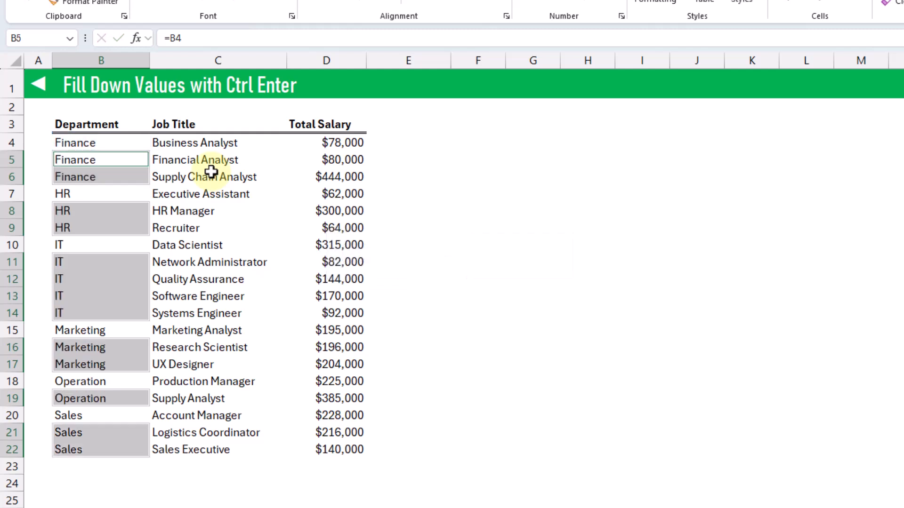
{"action": "mouse_move", "coordinate": [209, 176]}
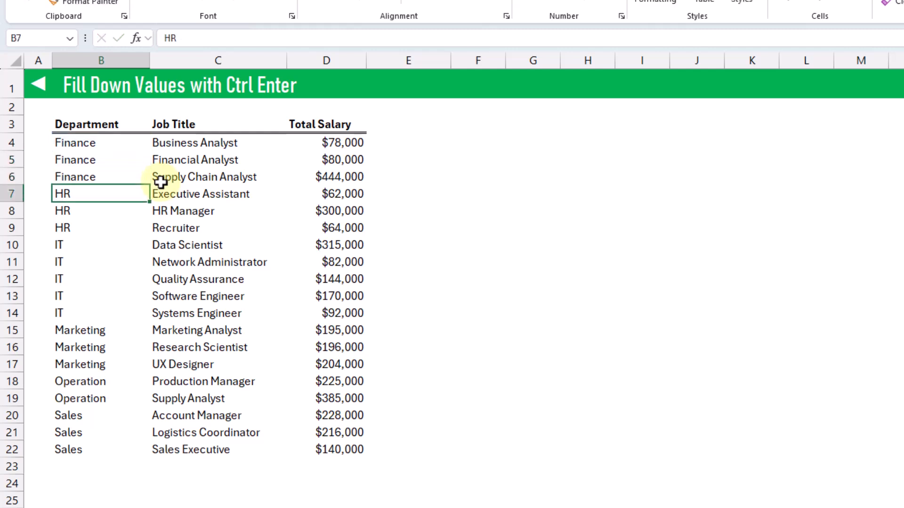
{"action": "type", "text": "=B11"}
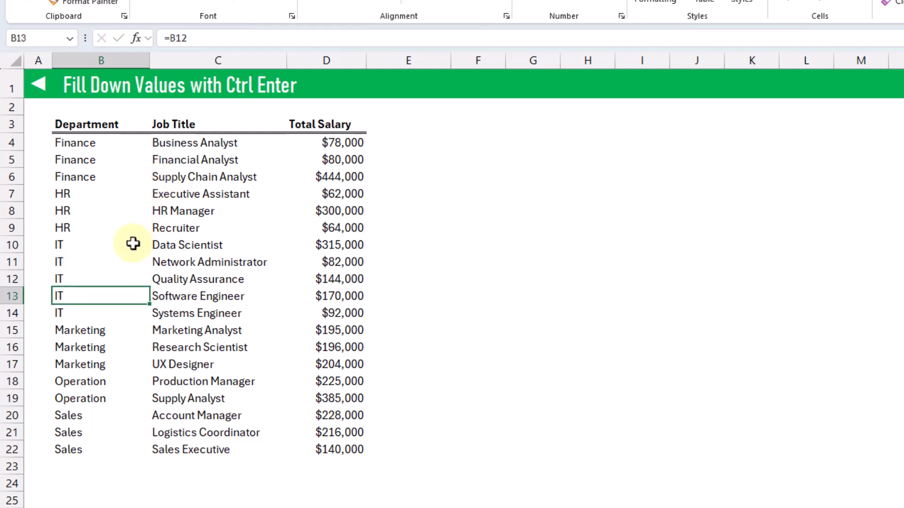
{"action": "left_click", "coordinate": [82, 244]}
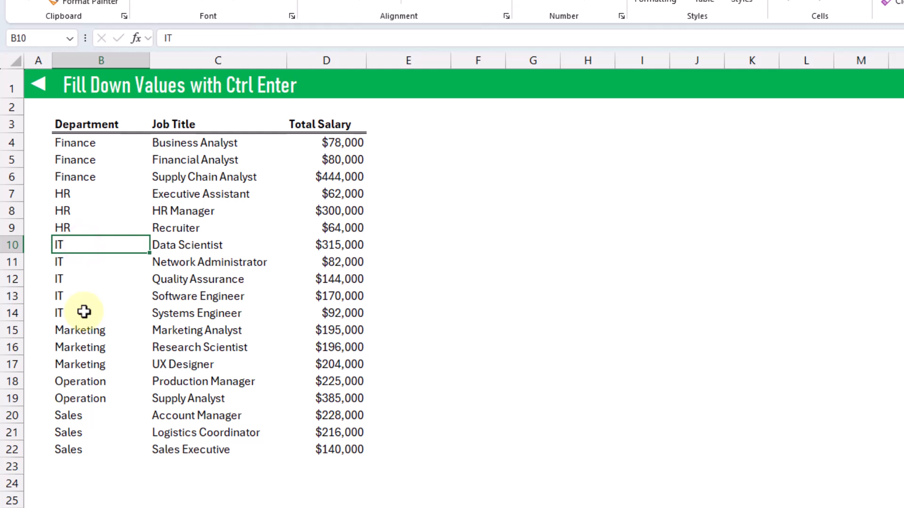
{"action": "mouse_move", "coordinate": [107, 140]}
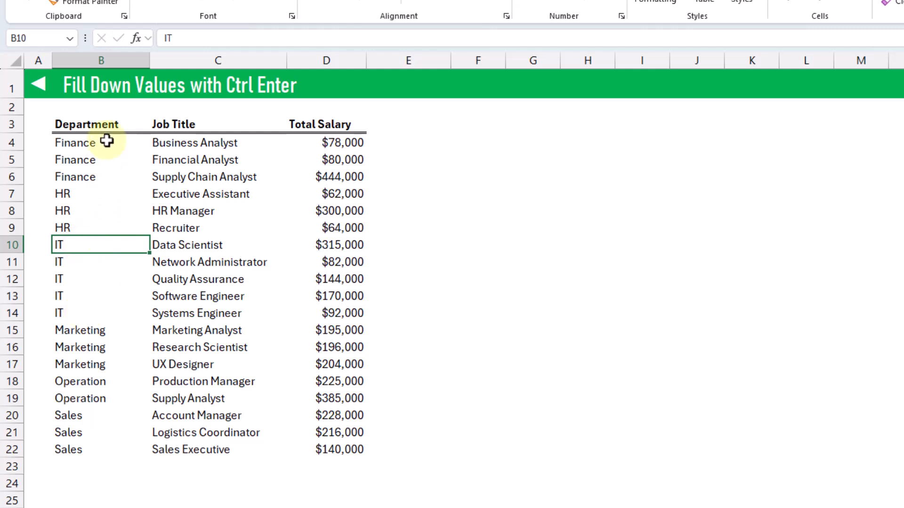
{"action": "mouse_move", "coordinate": [113, 256]}
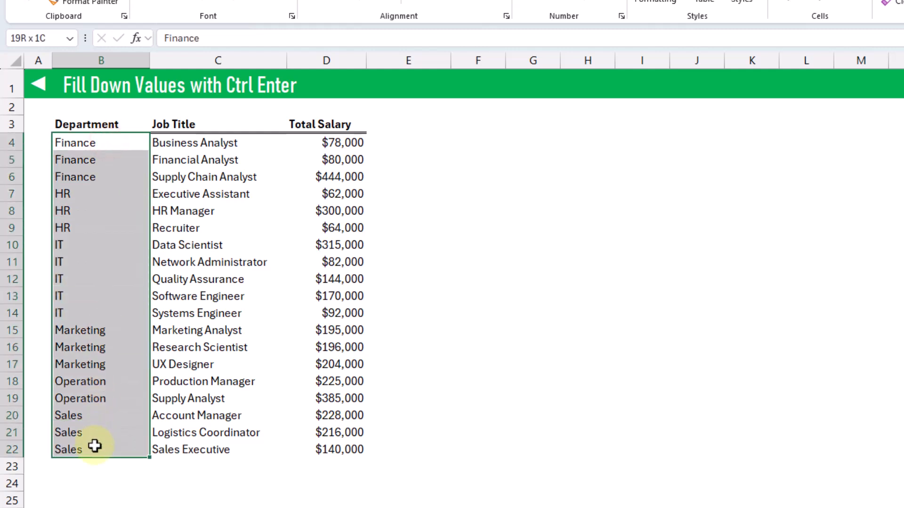
- Copy the filled Department cells B4:B22 and paste them back as values only
{"action": "key", "text": "ctrl+c"}
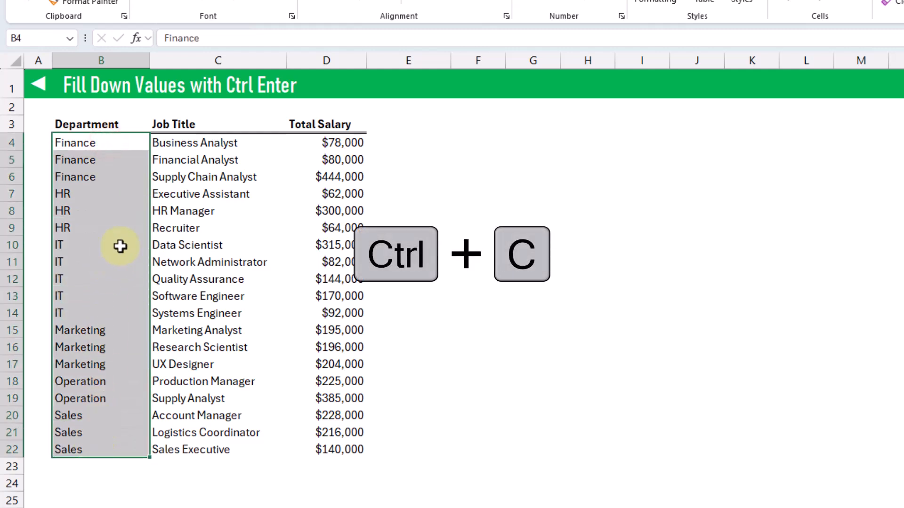
{"action": "key", "text": "ctrl+c"}
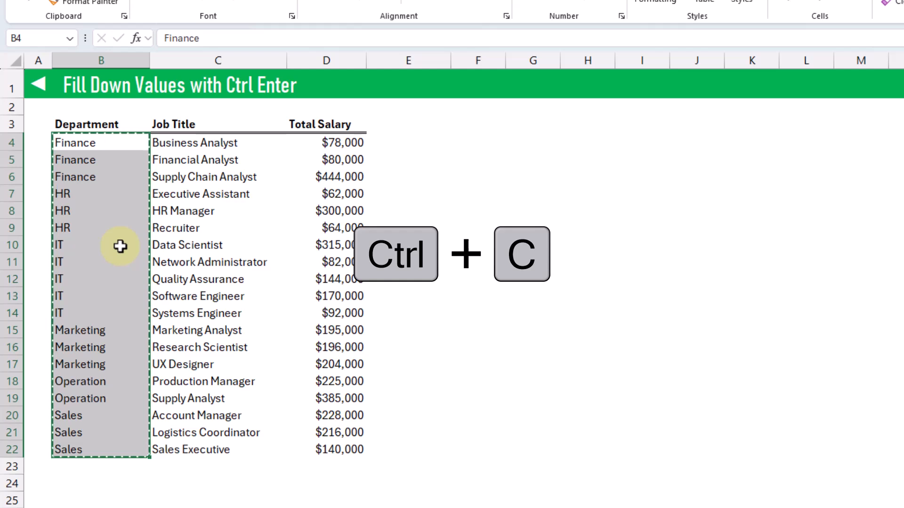
{"action": "key", "text": "ctrl+shift+v"}
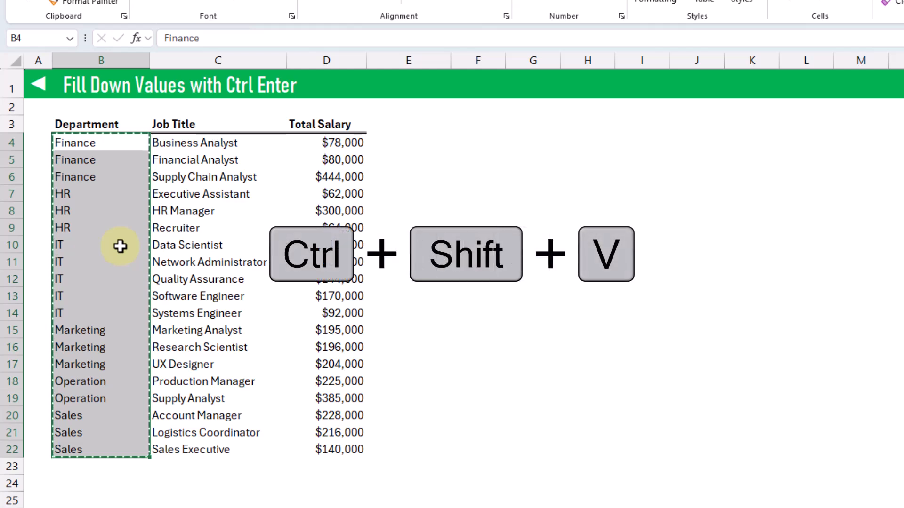
{"action": "key", "text": "ctrl+shift+v"}
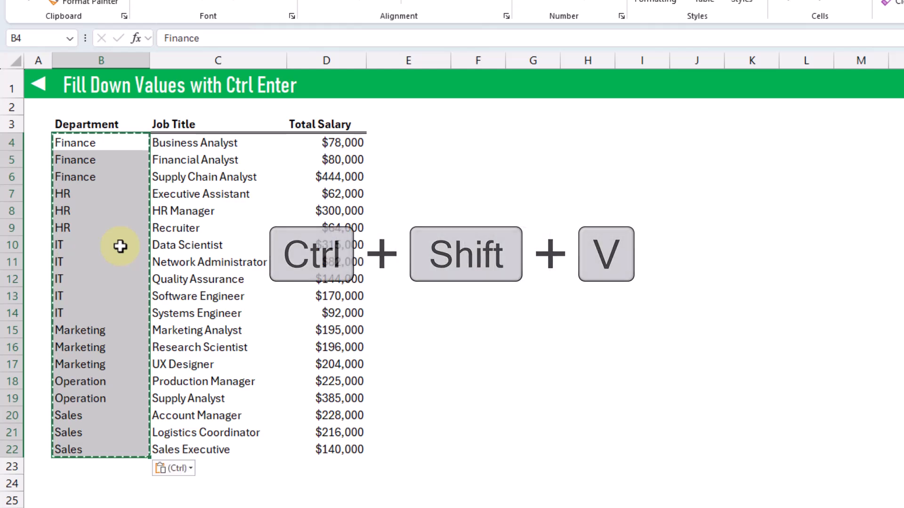
{"action": "key", "text": "ctrl+shift+v"}
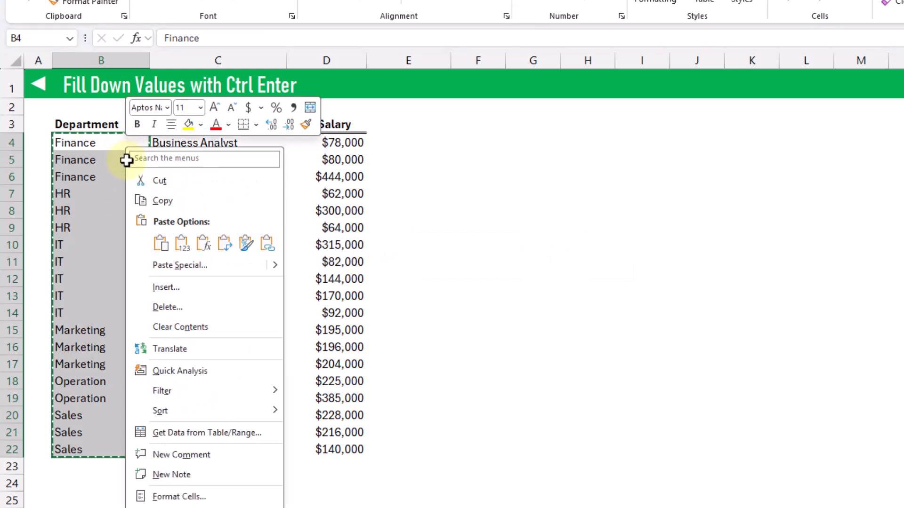
{"action": "left_click", "coordinate": [161, 243]}
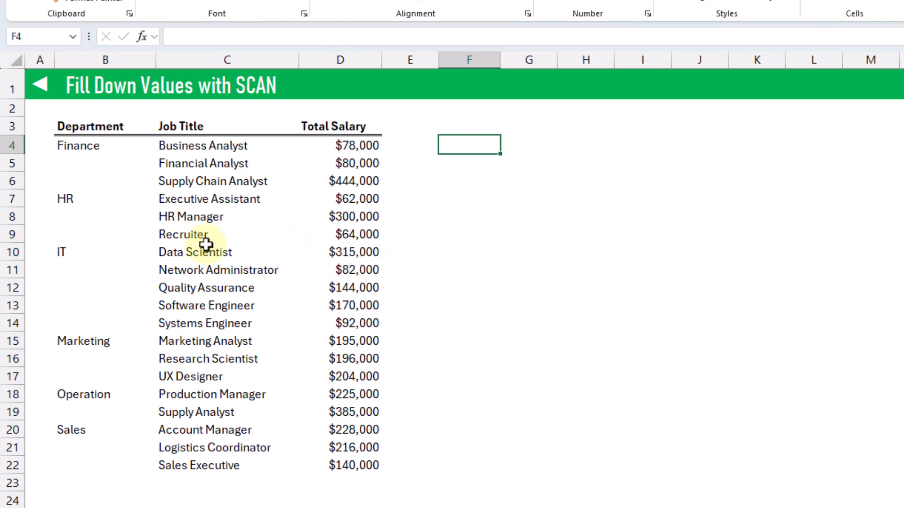
- On the SCAN sheet, review B4:B22 and start a =SCAN( formula beside the table
{"action": "left_click_drag", "start_coordinate": [104, 145], "coordinate": [105, 449]}
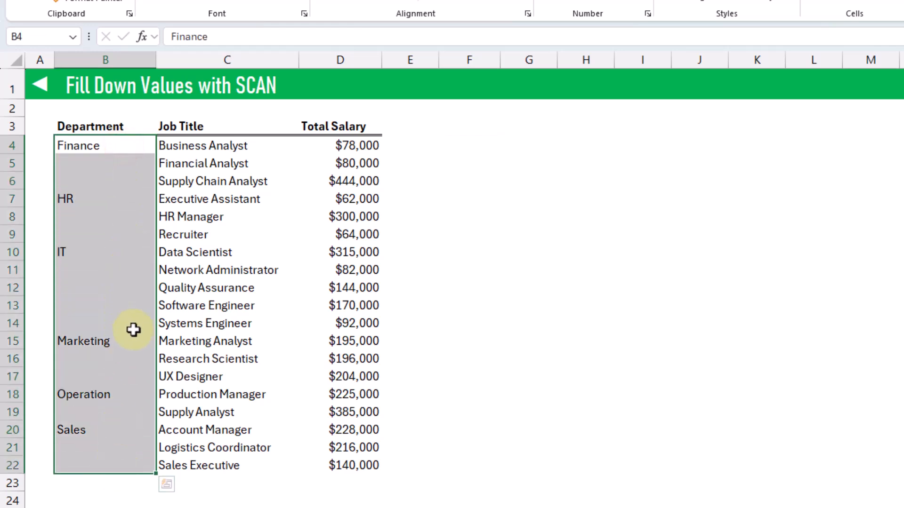
{"action": "mouse_move", "coordinate": [127, 199]}
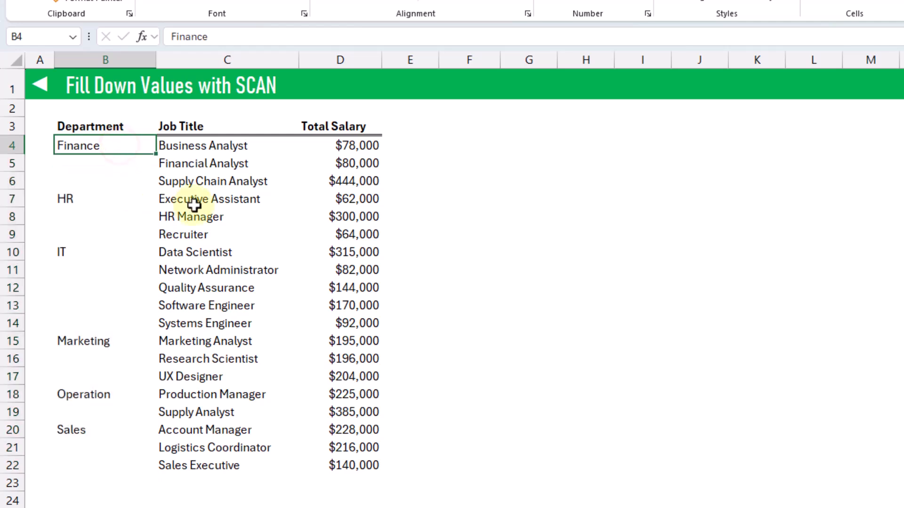
{"action": "left_click", "coordinate": [104, 163]}
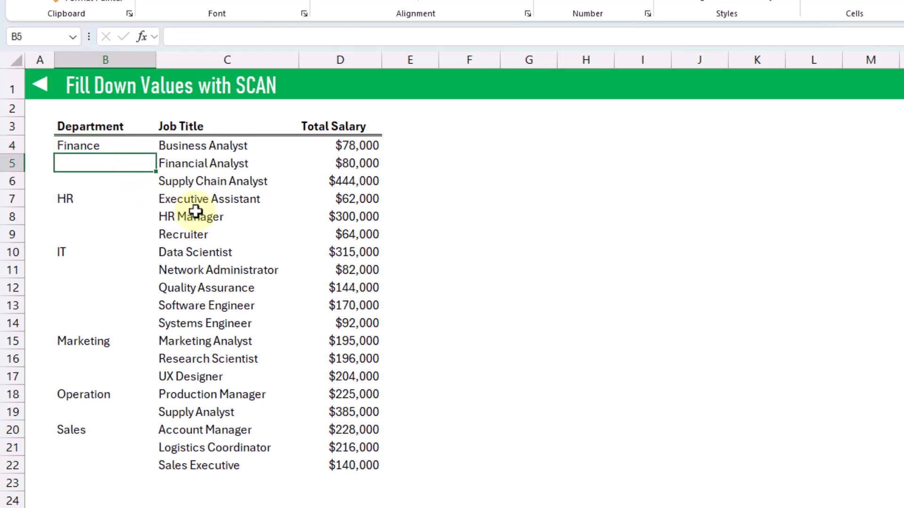
{"action": "mouse_move", "coordinate": [283, 212]}
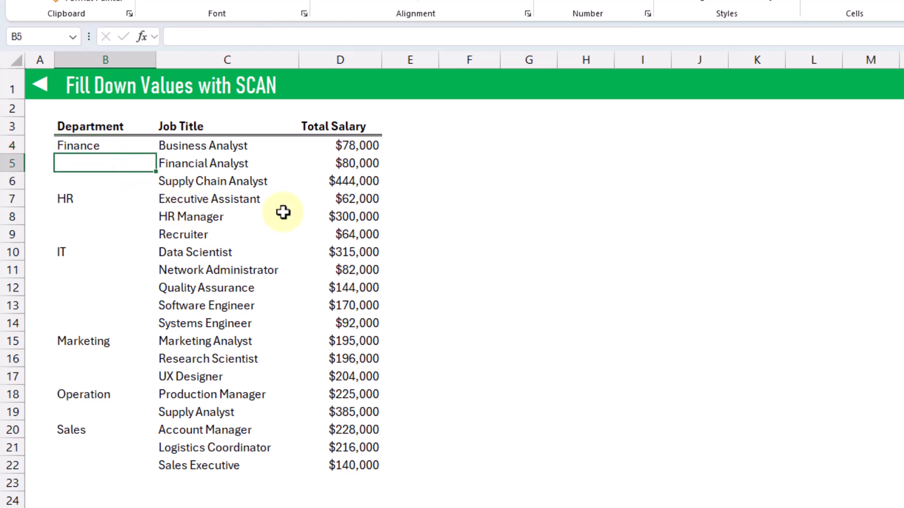
{"action": "type", "text": "=SCAN("}
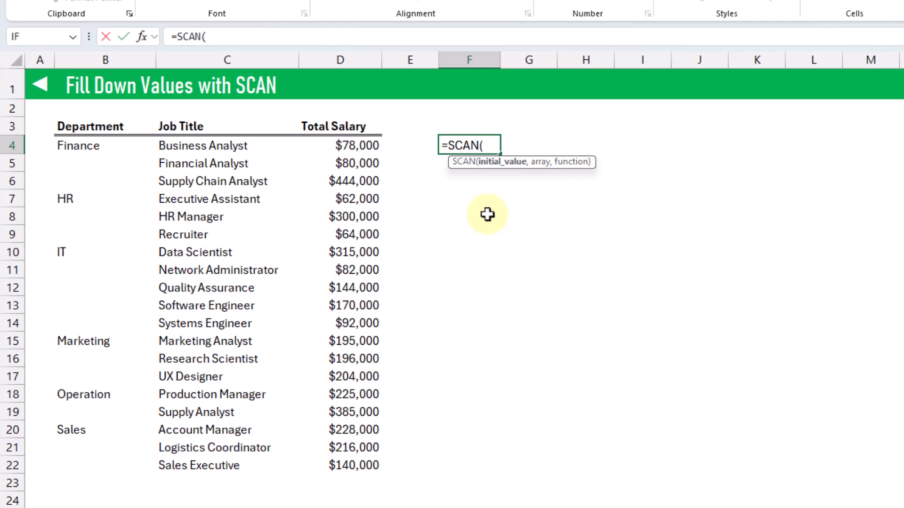
- Complete =SCAN("",B4:B22,LAMBDA(a,v,IF(v="",a,v))) so the departments spill down fully filled
{"action": "type", "text": "\"\""}
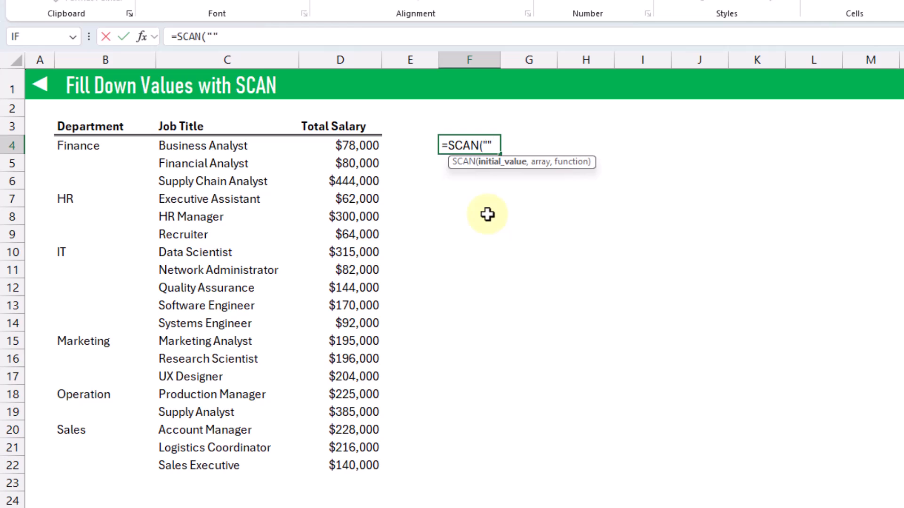
{"action": "type", "text": ",B4:B22"}
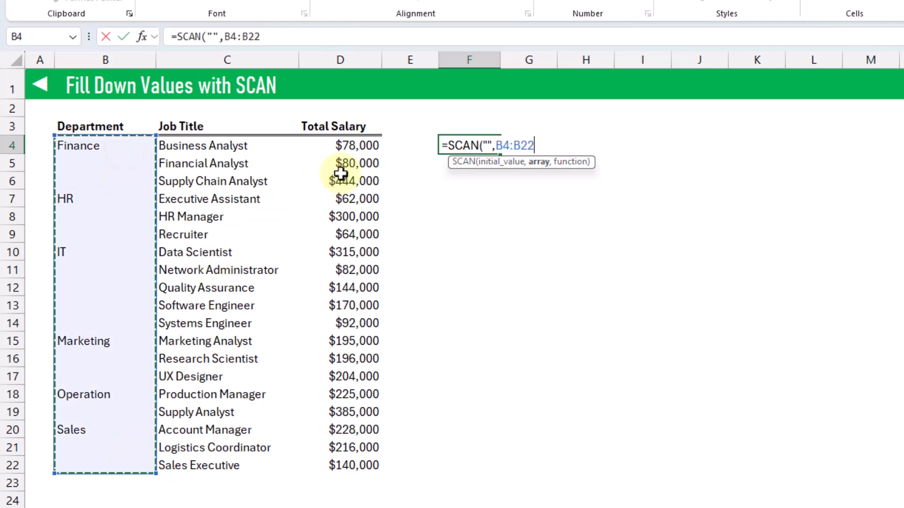
{"action": "type", "text": ",lamb"}
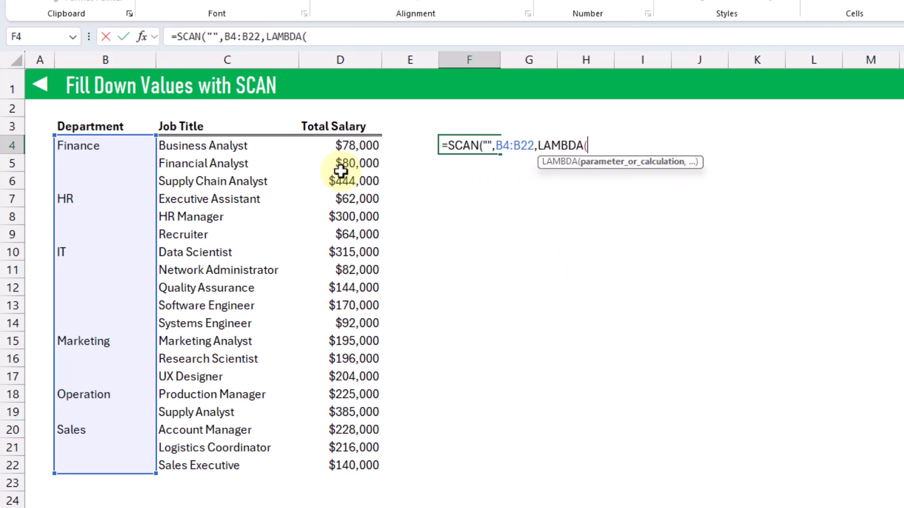
{"action": "type", "text": "a"}
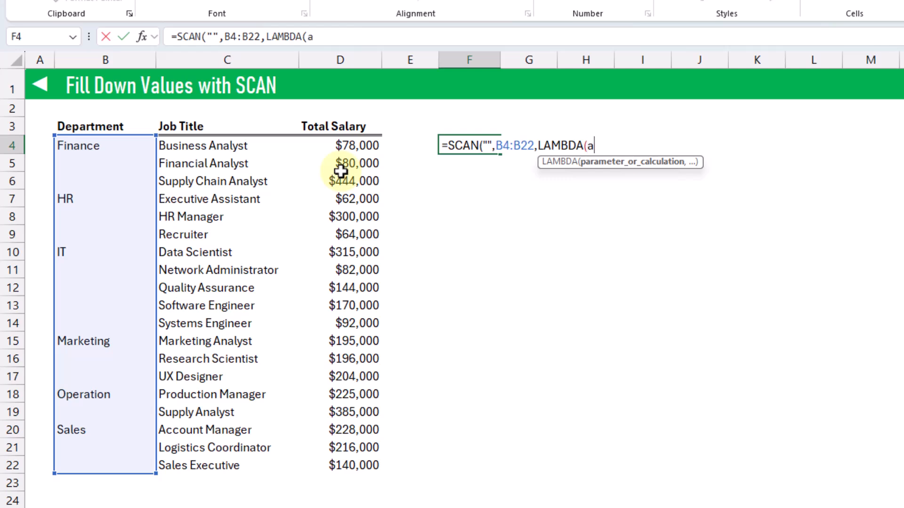
{"action": "type", "text": "v"}
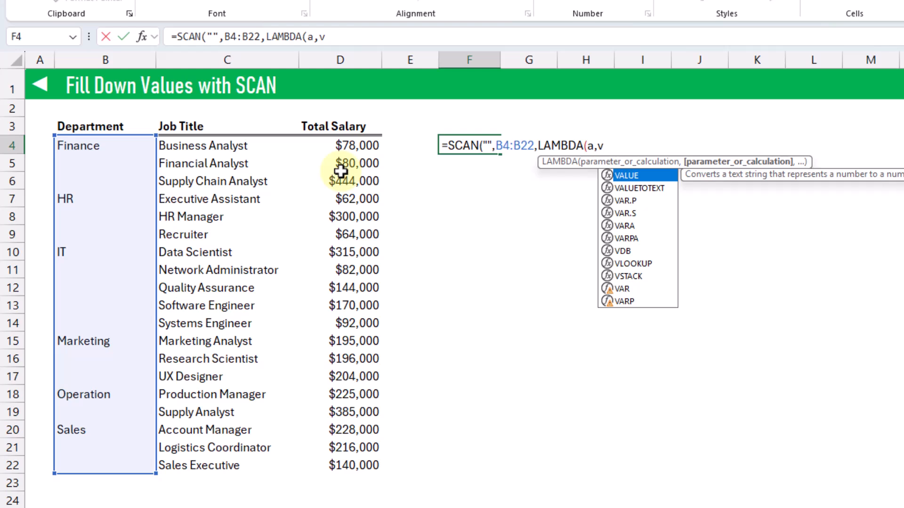
{"action": "type", "text": ",IF"}
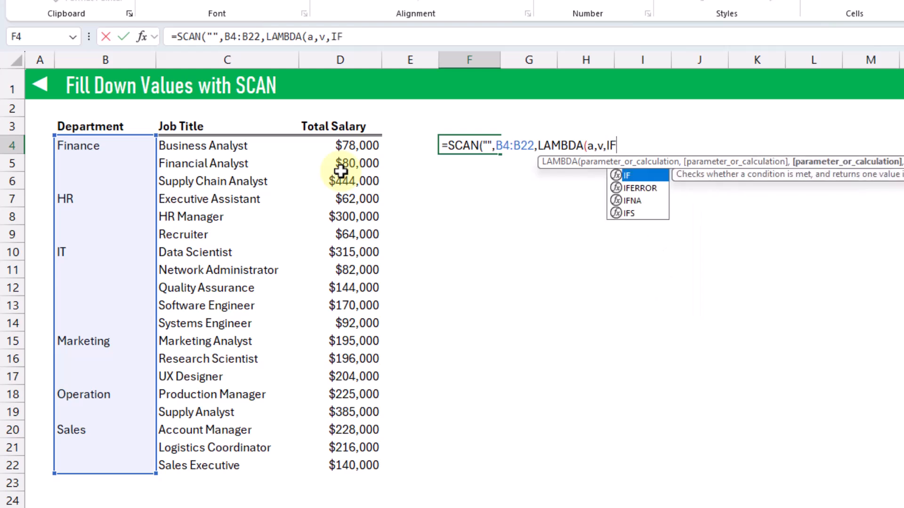
{"action": "type", "text": "("}
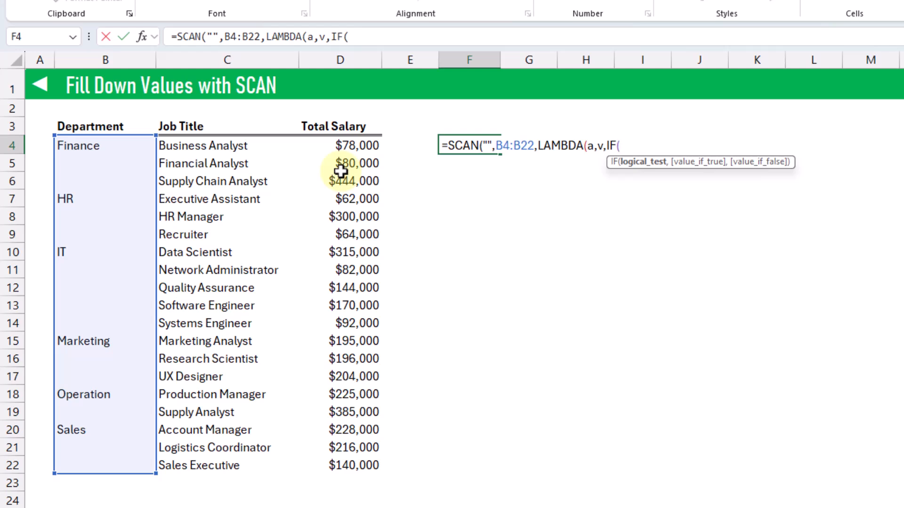
{"action": "type", "text": "v="}
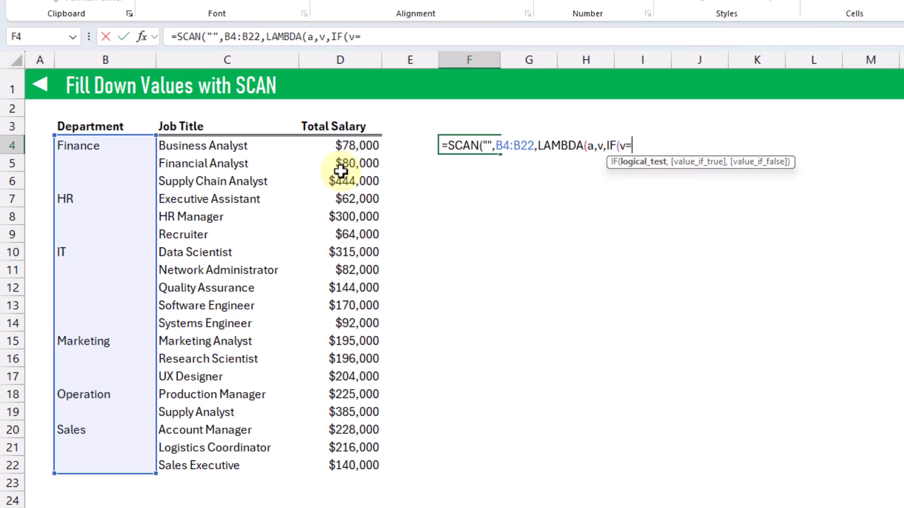
{"action": "type", "text": "\"\","}
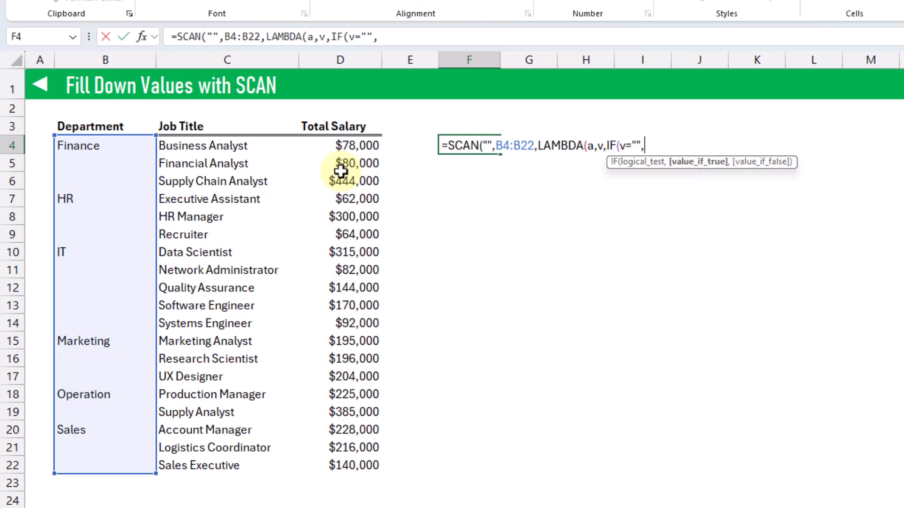
{"action": "type", "text": "a"}
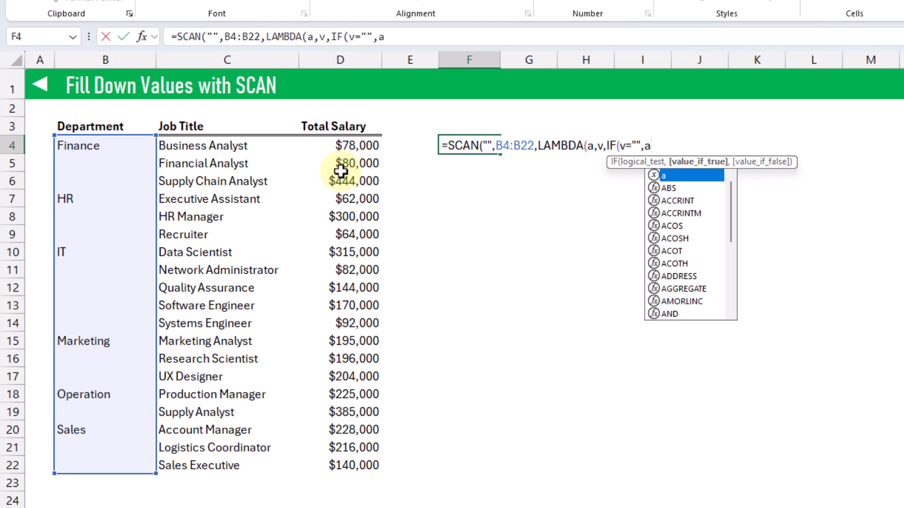
{"action": "type", "text": ","}
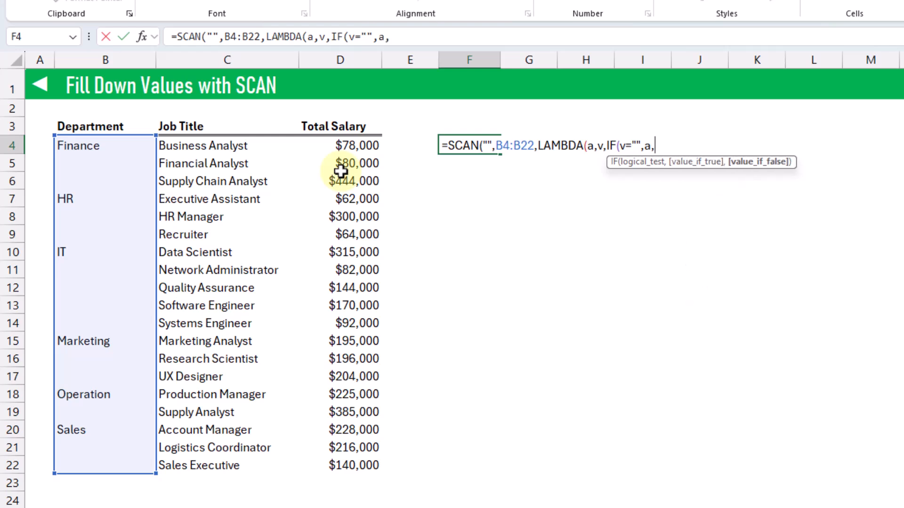
{"action": "type", "text": "v"}
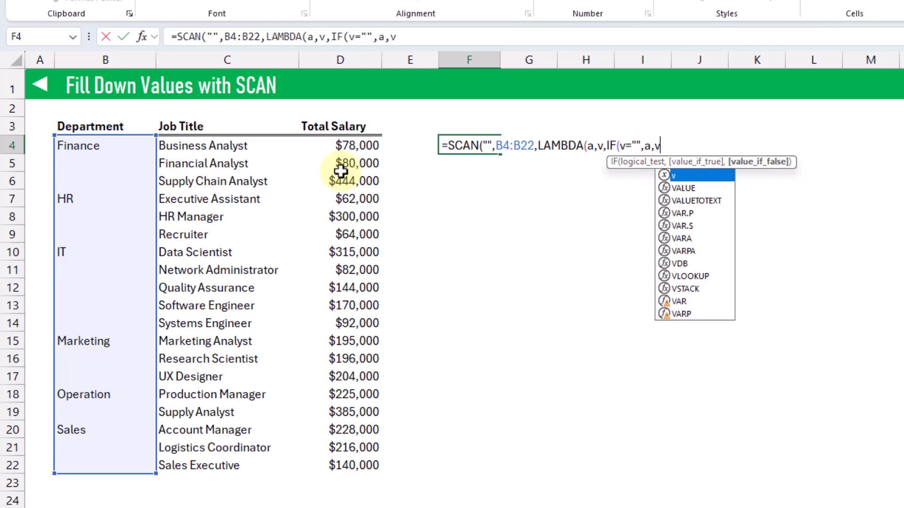
{"action": "type", "text": ")))"}
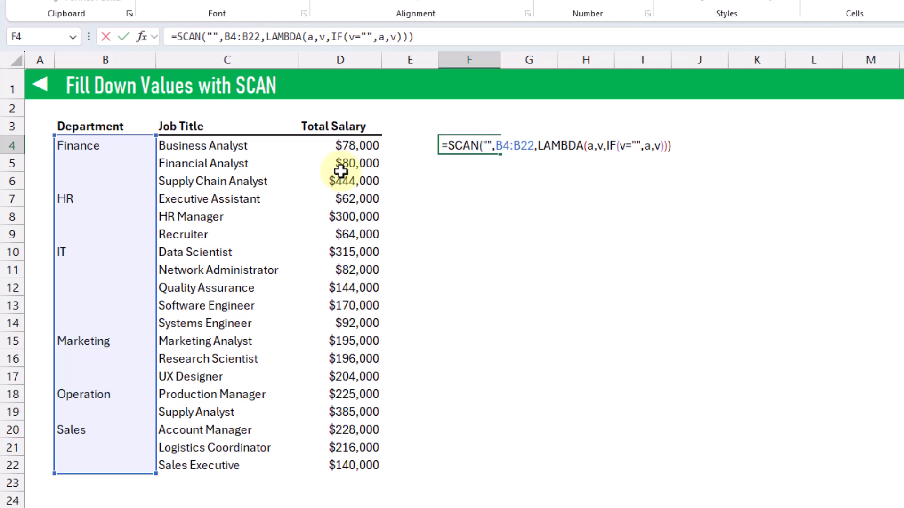
{"action": "key", "text": "Enter"}
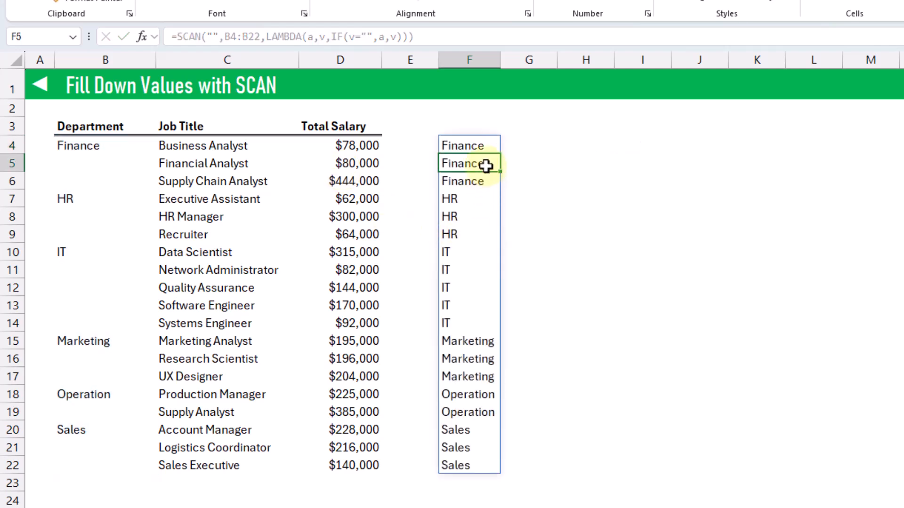
{"action": "mouse_move", "coordinate": [477, 306]}
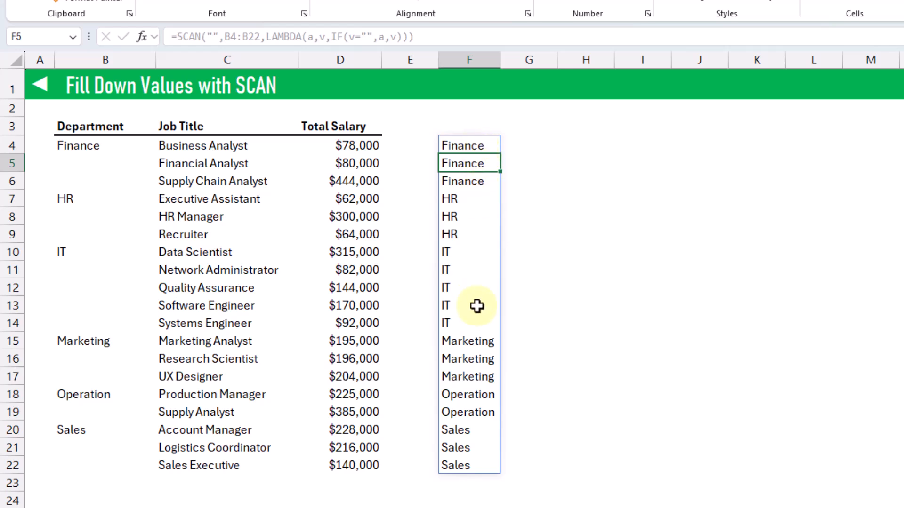
{"action": "mouse_move", "coordinate": [470, 388]}
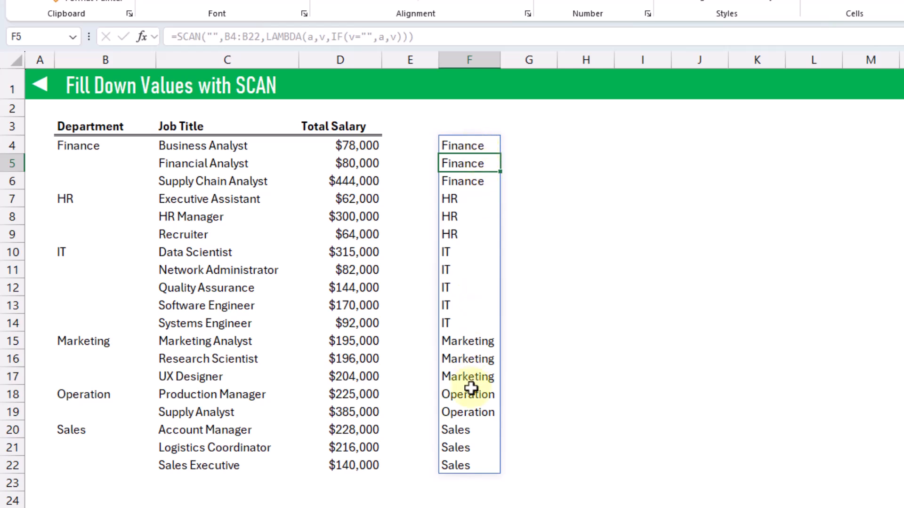
{"action": "mouse_move", "coordinate": [470, 143]}
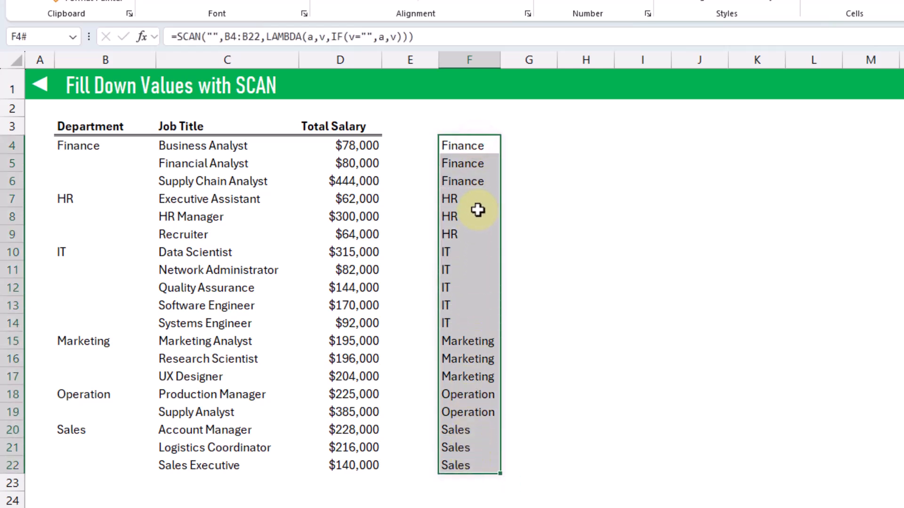
{"action": "mouse_move", "coordinate": [90, 341]}
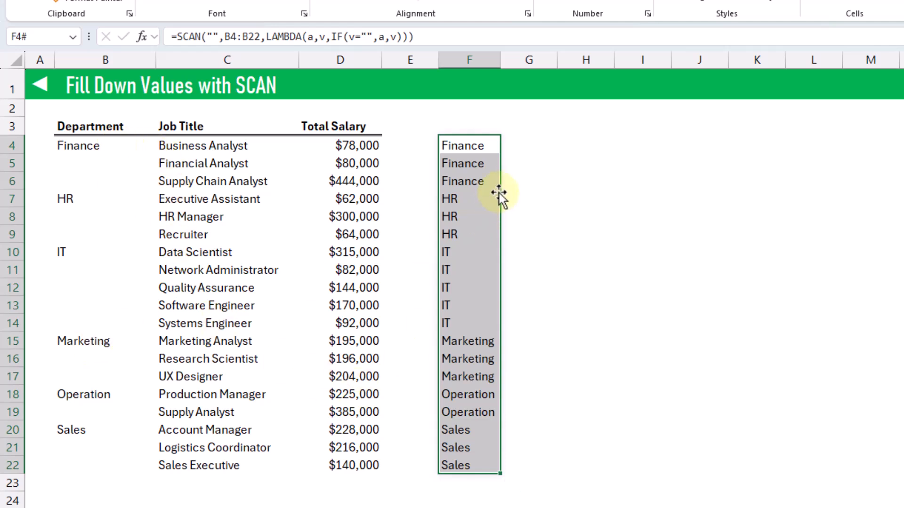
- Copy the spilled F4# results and paste them into column B as values only
{"action": "key", "text": "ctrl+c"}
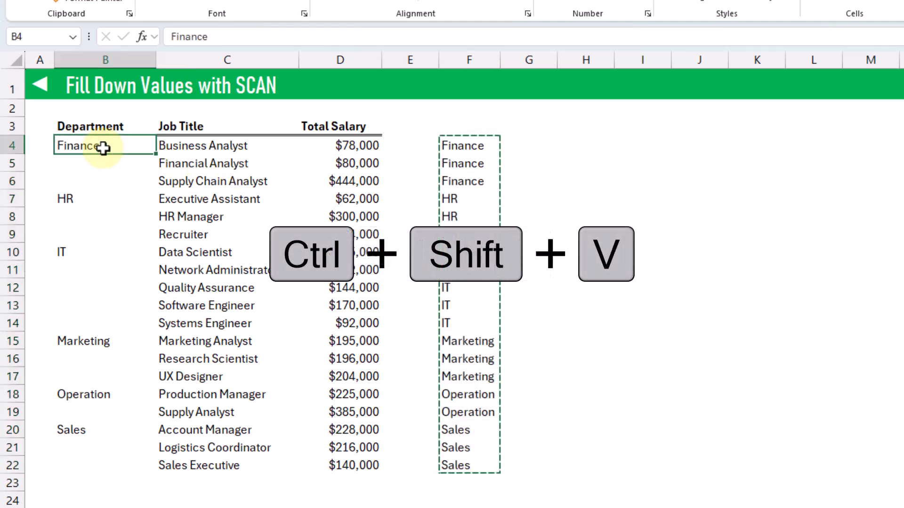
{"action": "key", "text": "ctrl+shift+v"}
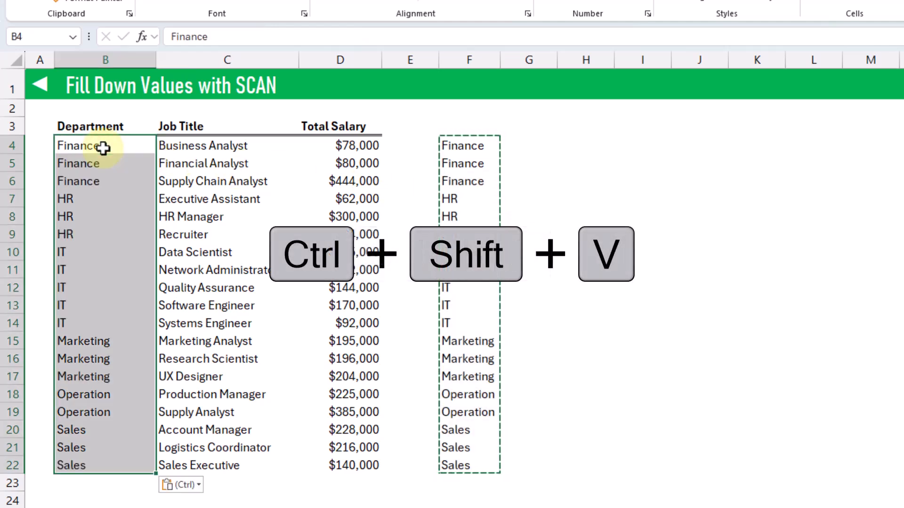
{"action": "key", "text": "ctrl+shift+v"}
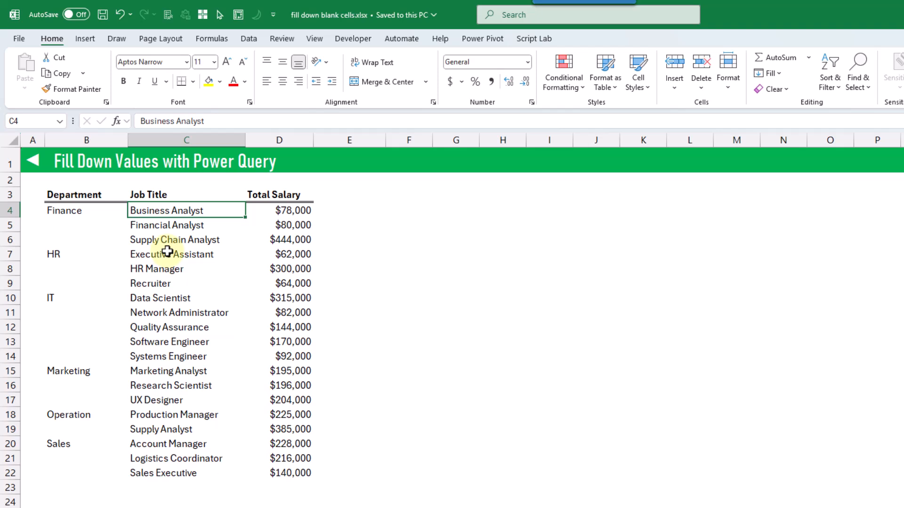
{"action": "mouse_move", "coordinate": [241, 290]}
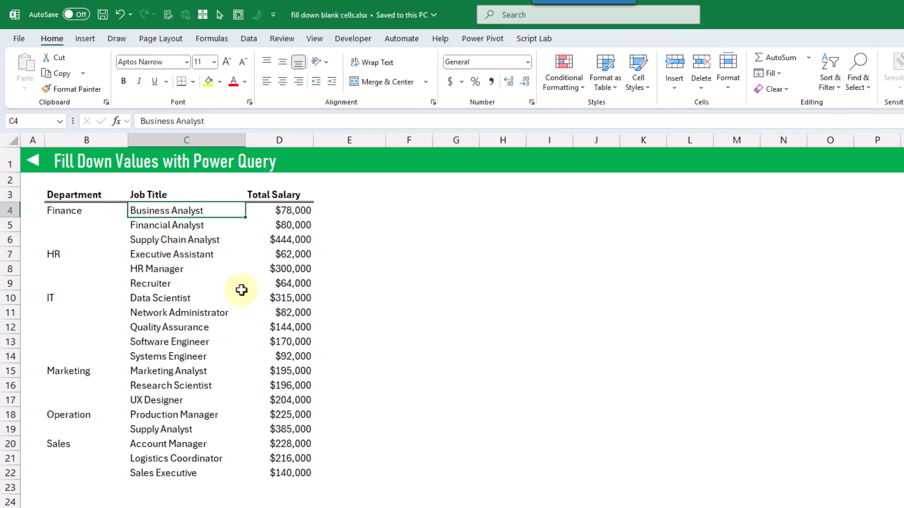
{"action": "mouse_move", "coordinate": [194, 277]}
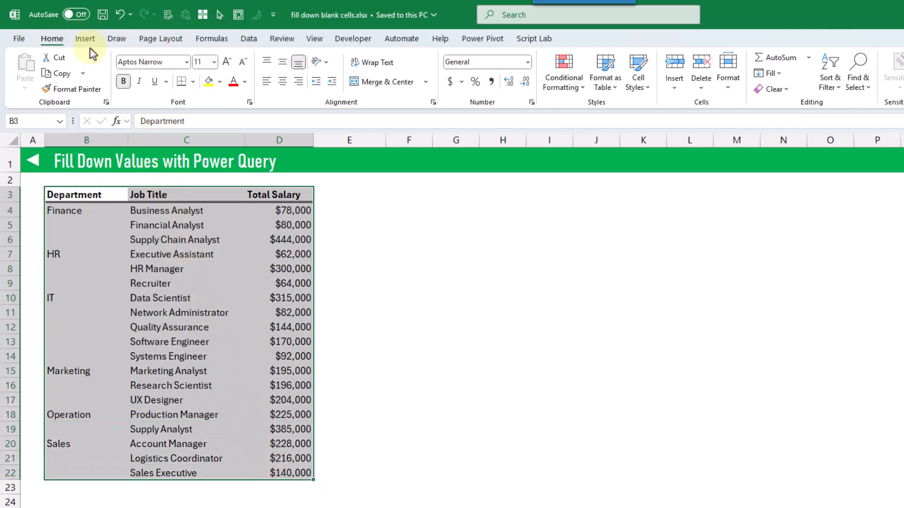
- Convert B3:D22 on the Power Query sheet into a table with headers via Insert > Table
{"action": "left_click", "coordinate": [113, 63]}
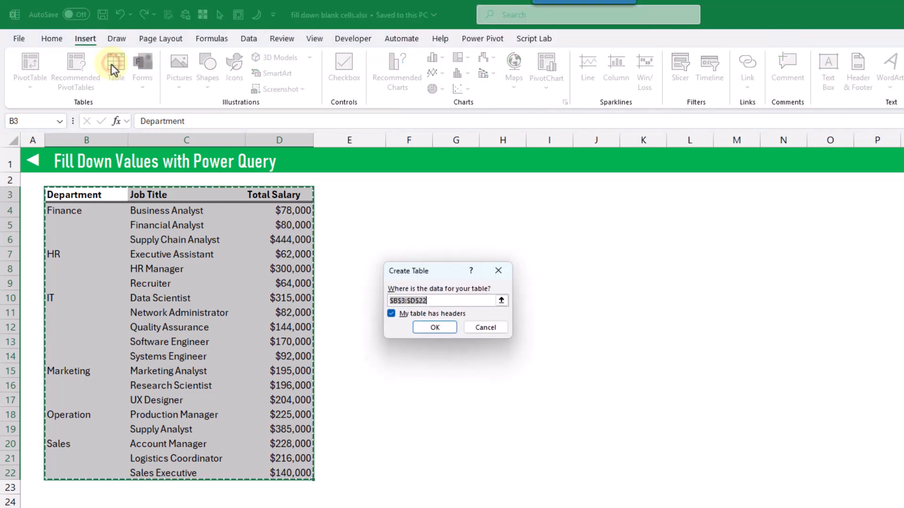
{"action": "left_click", "coordinate": [434, 327]}
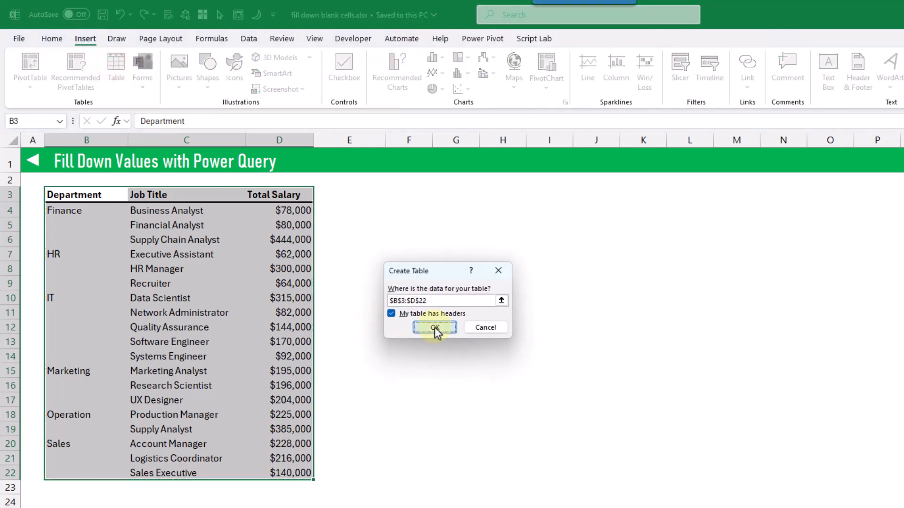
{"action": "left_click", "coordinate": [434, 328]}
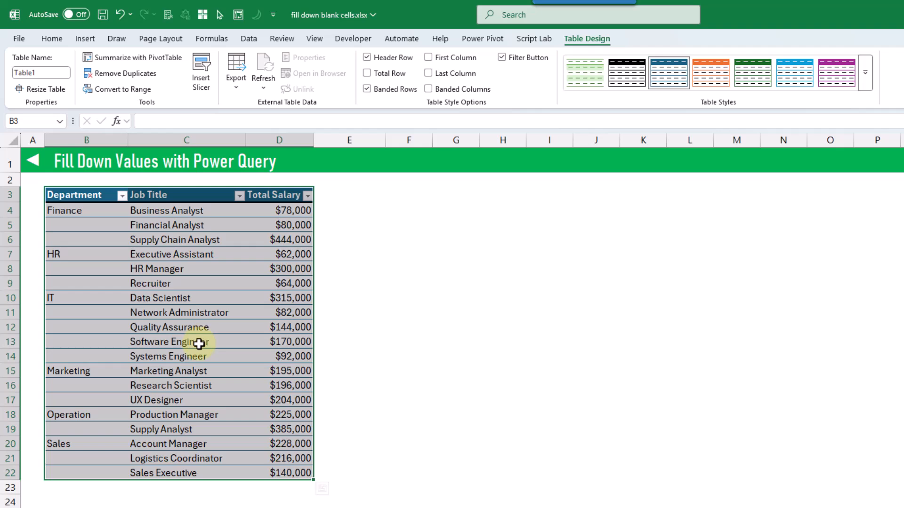
- Name the new table Employees in the Table Name box
{"action": "left_click", "coordinate": [186, 341]}
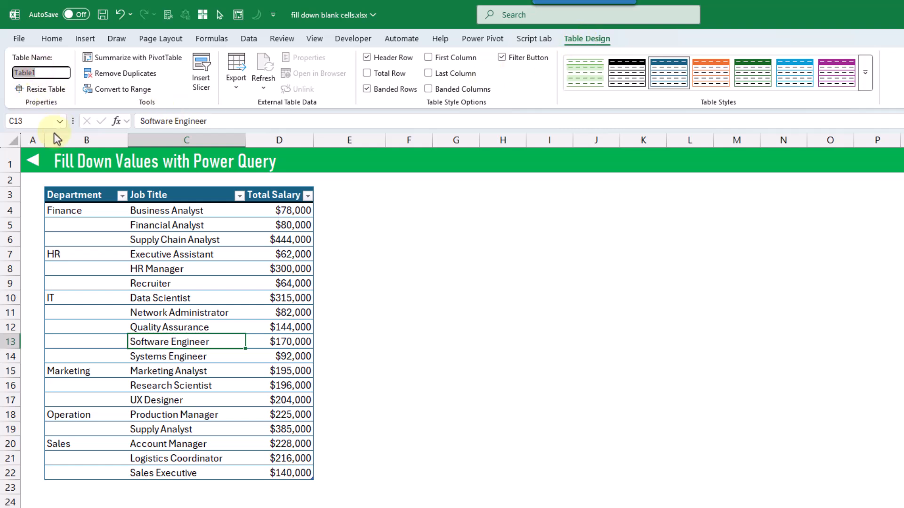
{"action": "type", "text": "Employees"}
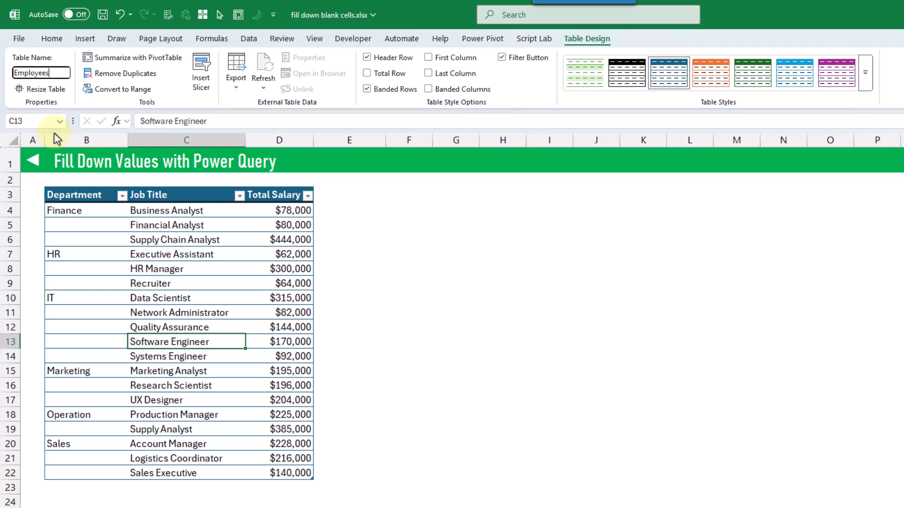
{"action": "mouse_move", "coordinate": [57, 125]}
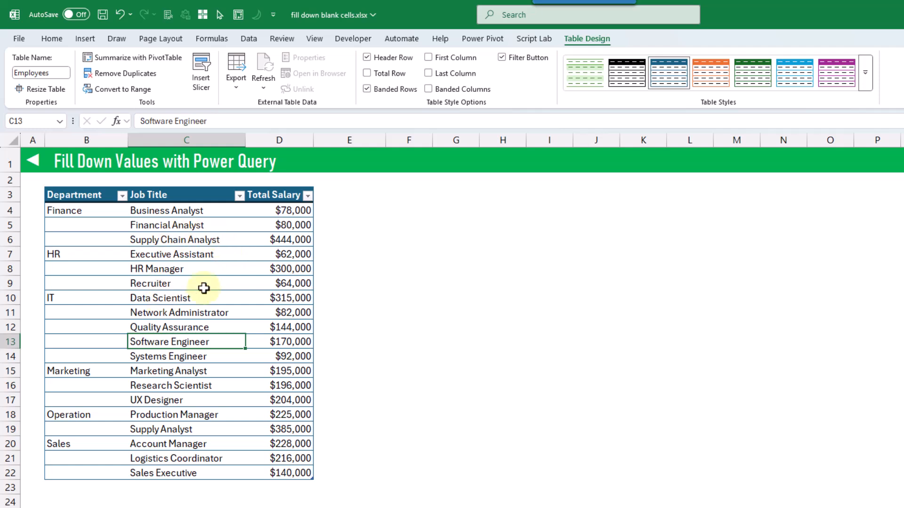
{"action": "mouse_move", "coordinate": [198, 254]}
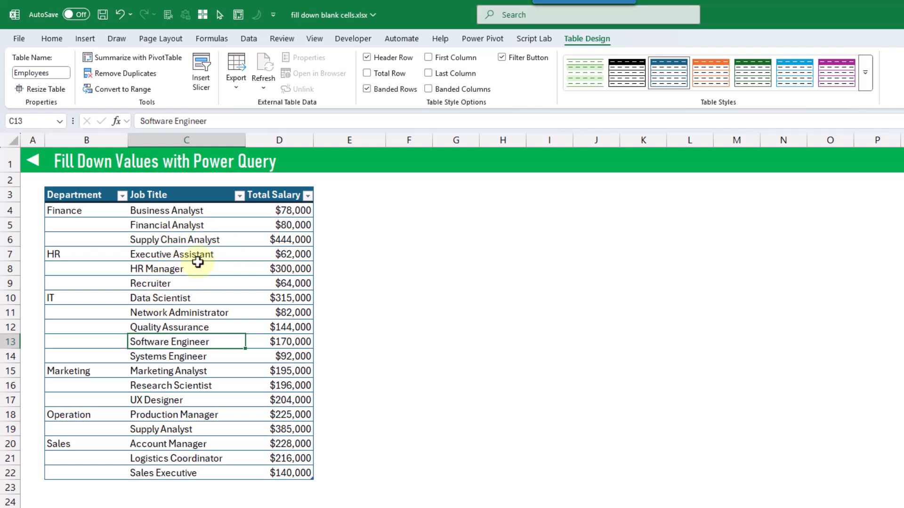
{"action": "left_click", "coordinate": [249, 39]}
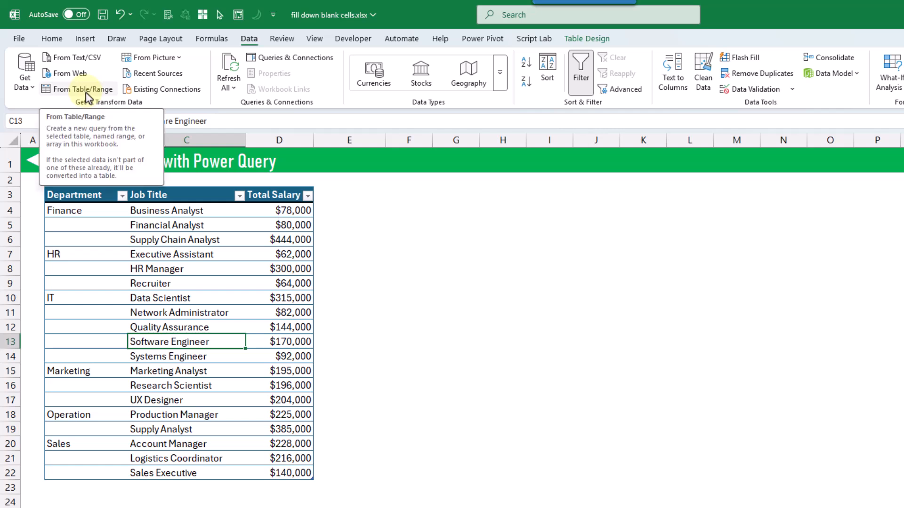
- Load the Employees table into Power Query Editor and select the Department column
{"action": "left_click", "coordinate": [86, 89]}
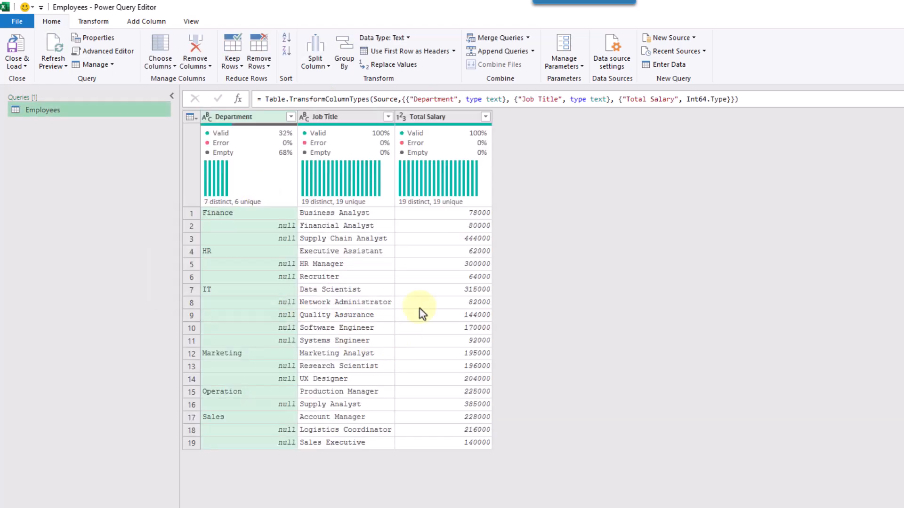
{"action": "mouse_move", "coordinate": [375, 293]}
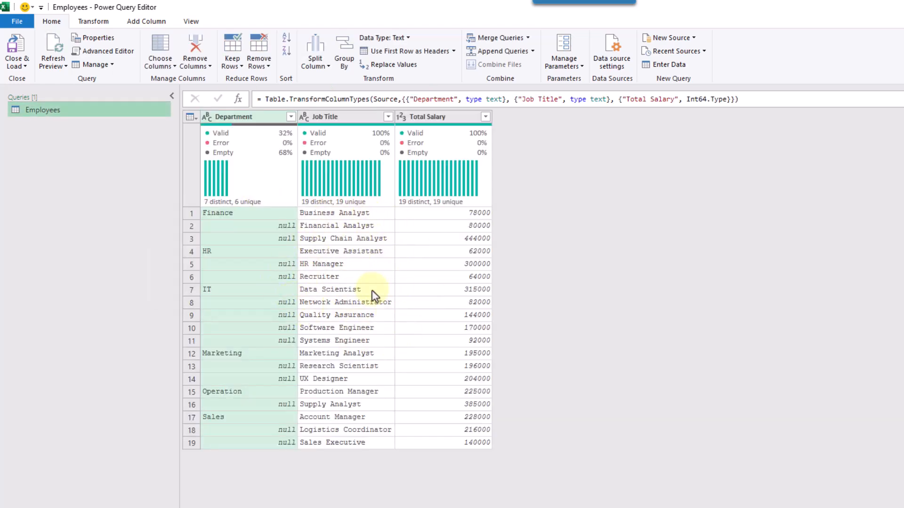
{"action": "mouse_move", "coordinate": [269, 122]}
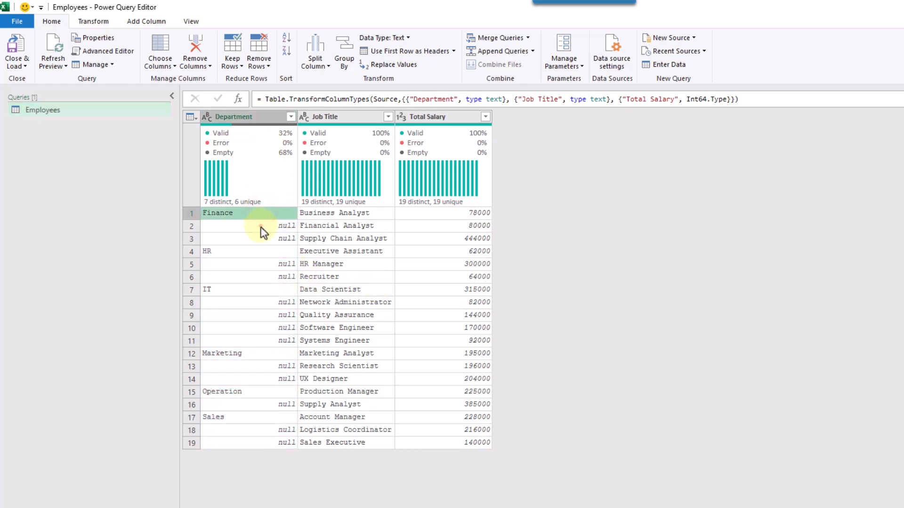
{"action": "left_click", "coordinate": [260, 238]}
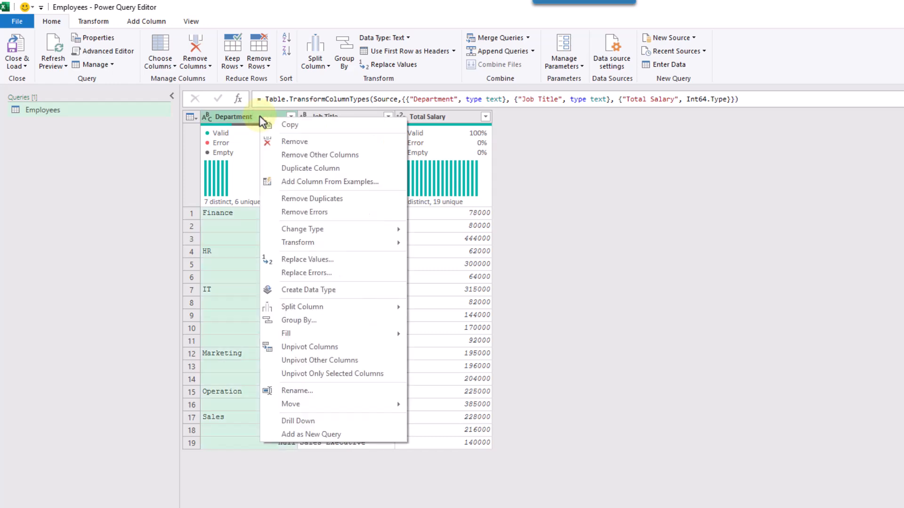
{"action": "mouse_move", "coordinate": [299, 334]}
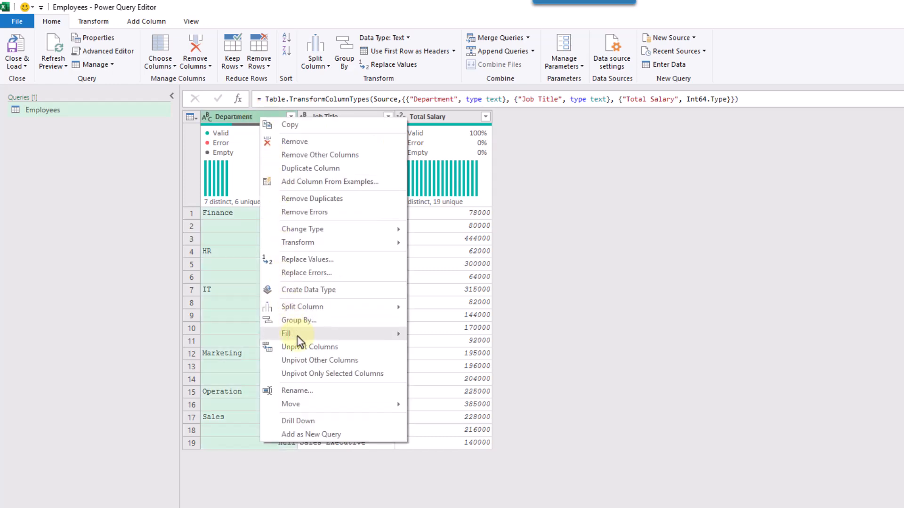
{"action": "mouse_move", "coordinate": [286, 334]}
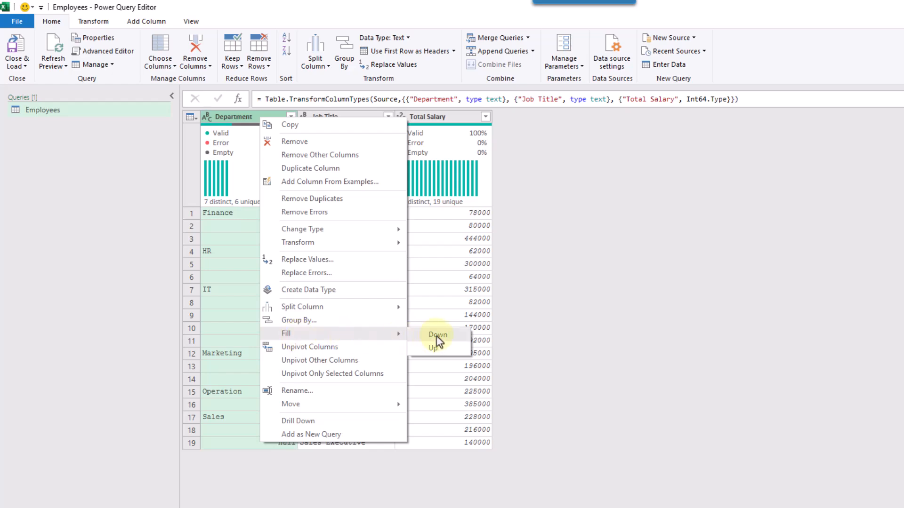
- Apply Fill > Down so every null Department takes the name above it
{"action": "left_click", "coordinate": [437, 335]}
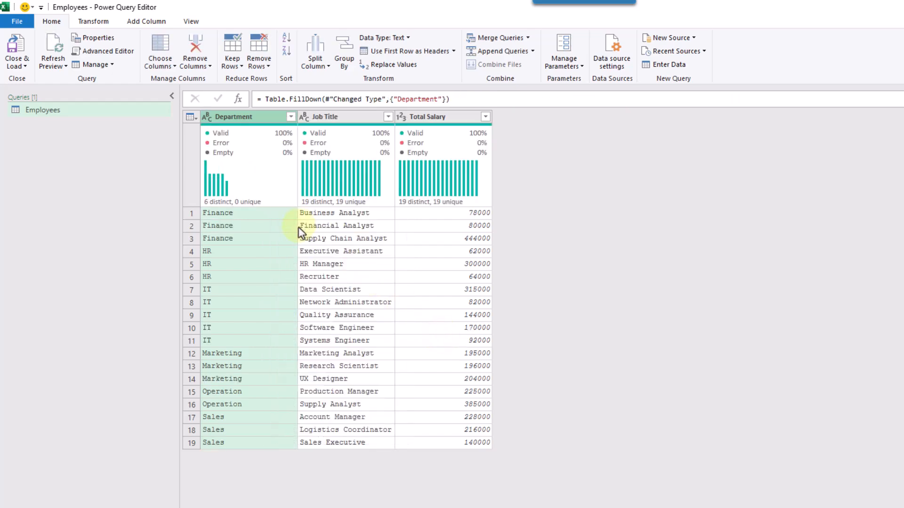
{"action": "mouse_move", "coordinate": [263, 349]}
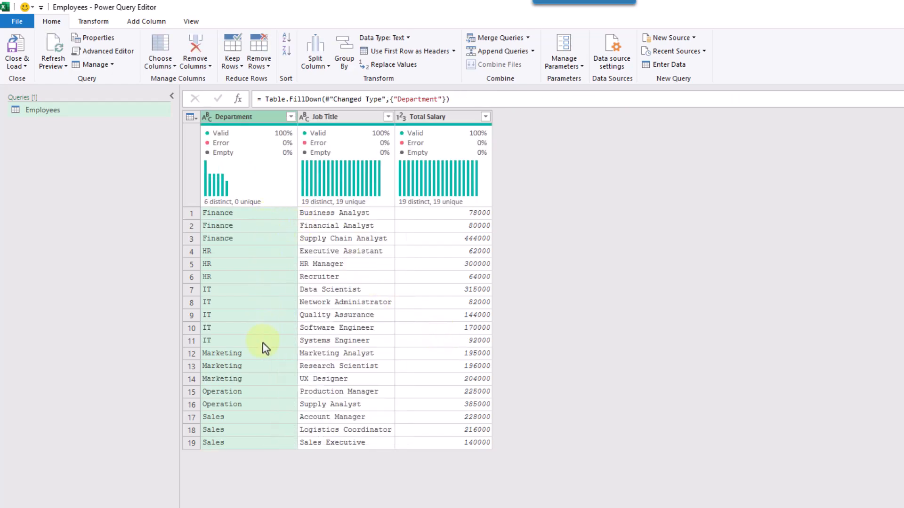
{"action": "mouse_move", "coordinate": [245, 340]}
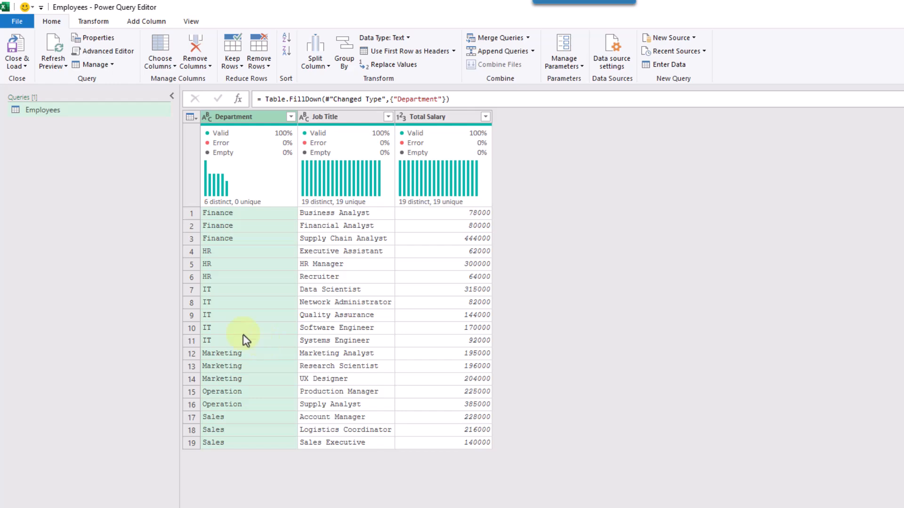
{"action": "mouse_move", "coordinate": [51, 22]}
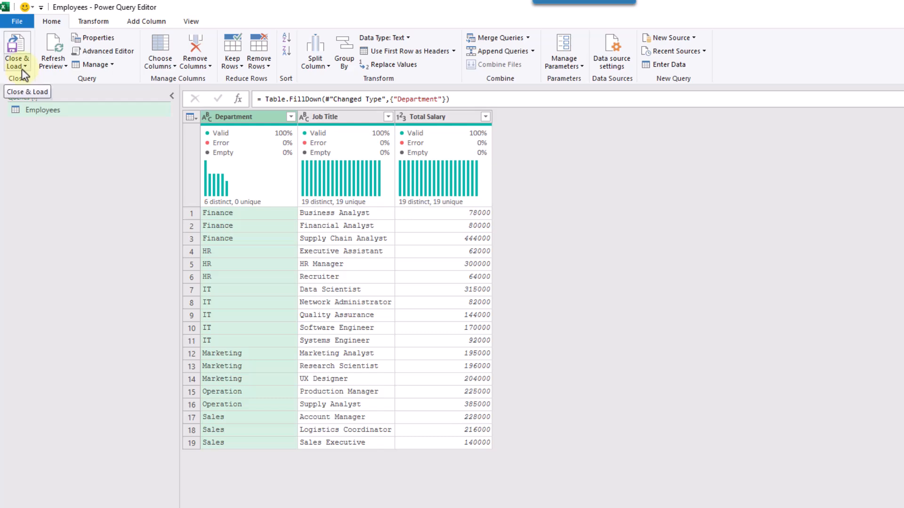
- Load the Employees query as a table onto the existing worksheet at cell F3
{"action": "left_click", "coordinate": [17, 55]}
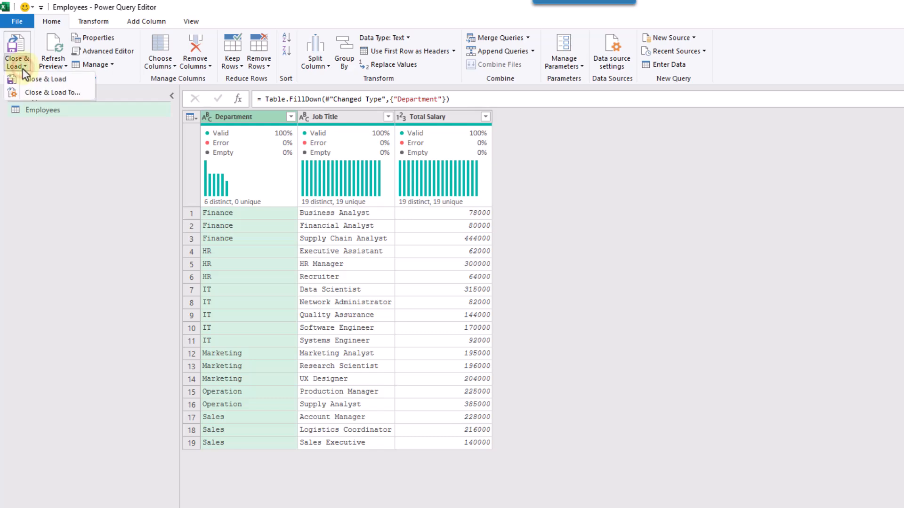
{"action": "mouse_move", "coordinate": [52, 93]}
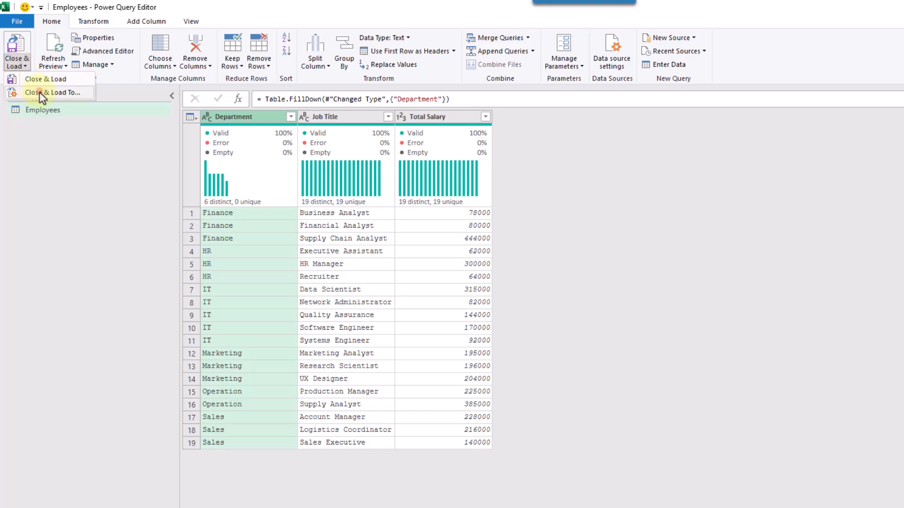
{"action": "left_click", "coordinate": [55, 93]}
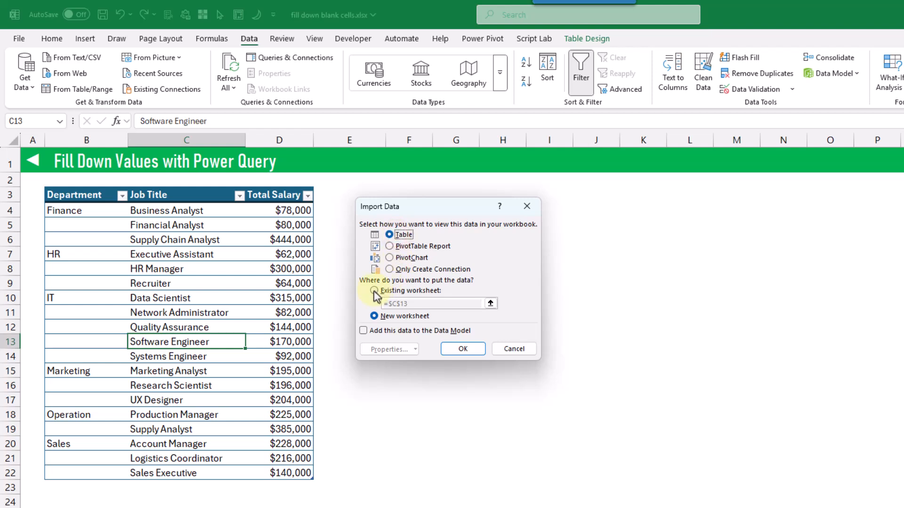
{"action": "left_click", "coordinate": [374, 291]}
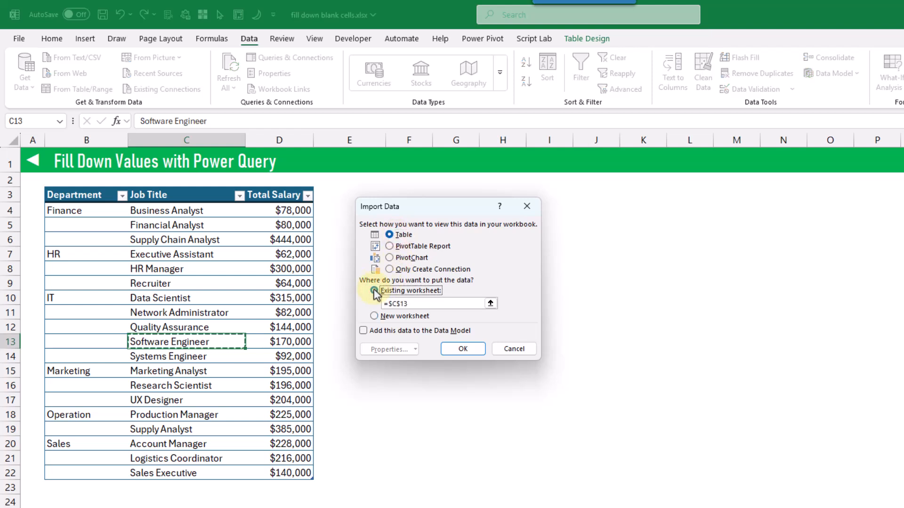
{"action": "left_click", "coordinate": [407, 191]}
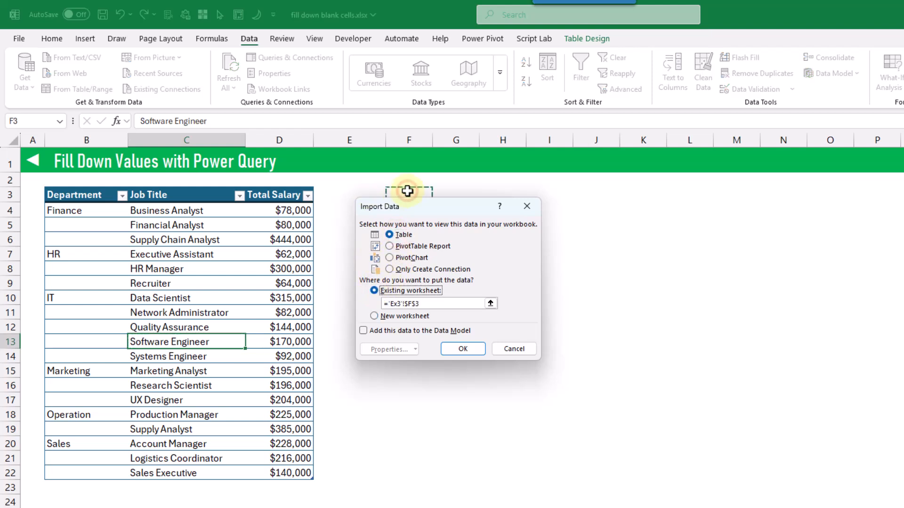
{"action": "left_click", "coordinate": [461, 348]}
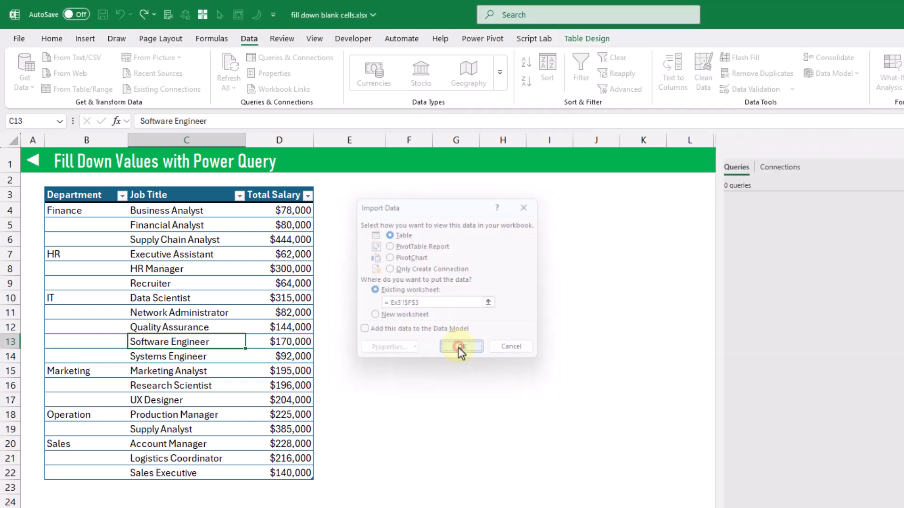
{"action": "left_click", "coordinate": [461, 346]}
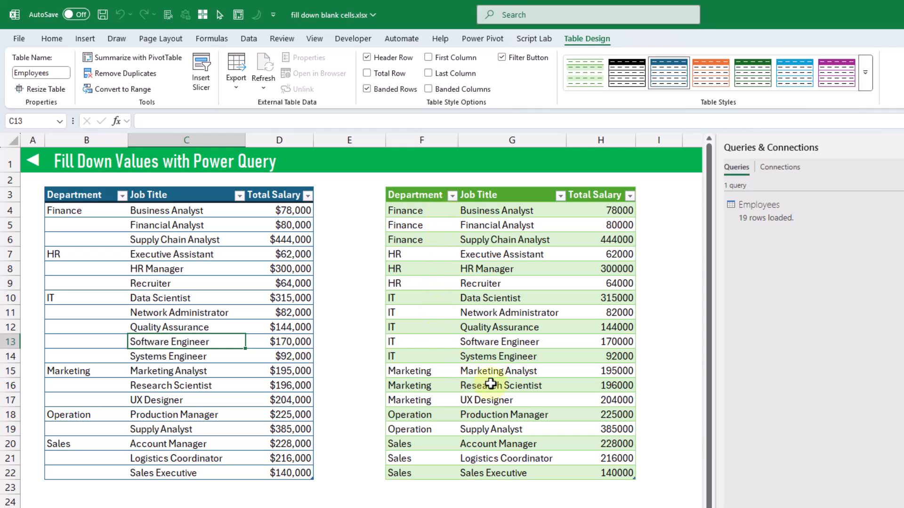
{"action": "mouse_move", "coordinate": [426, 312]}
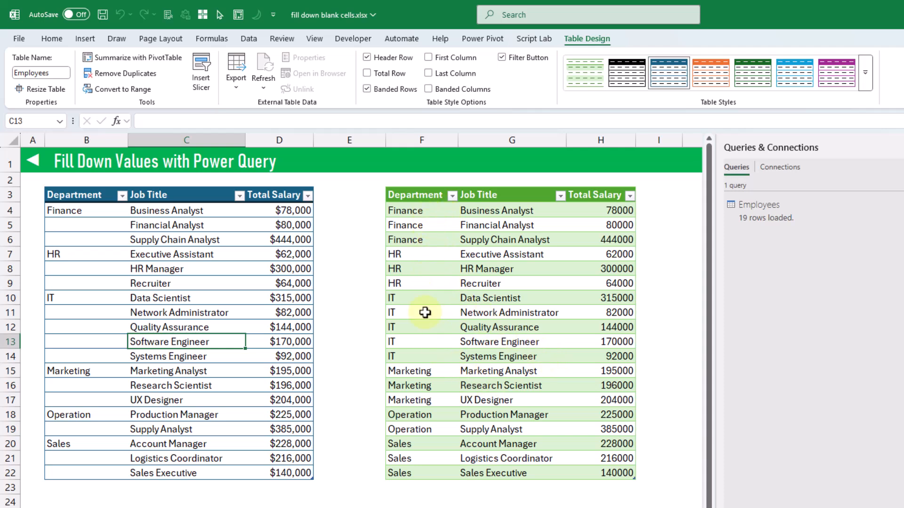
{"action": "mouse_move", "coordinate": [432, 392]}
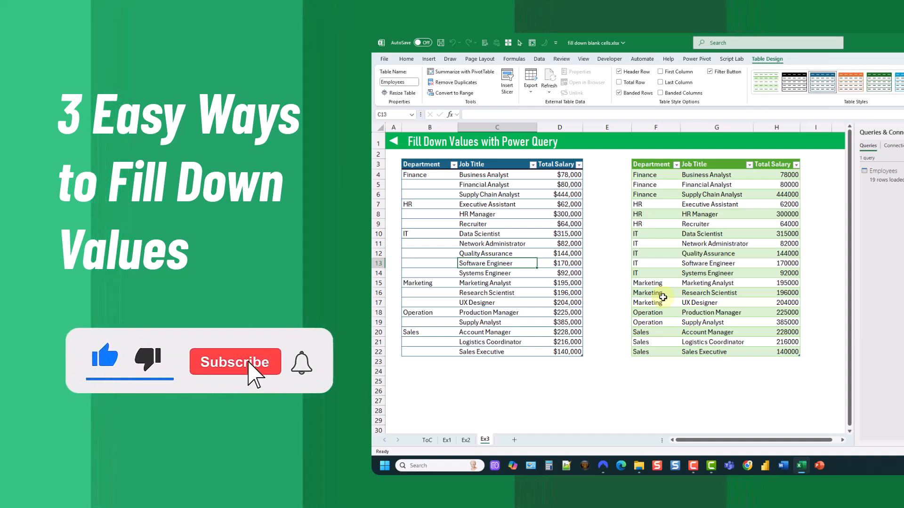
{"action": "left_click", "coordinate": [234, 361]}
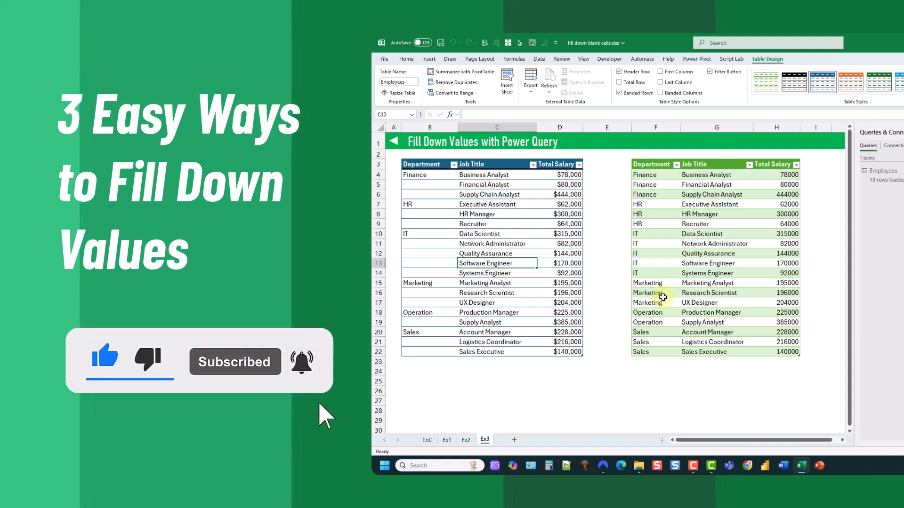